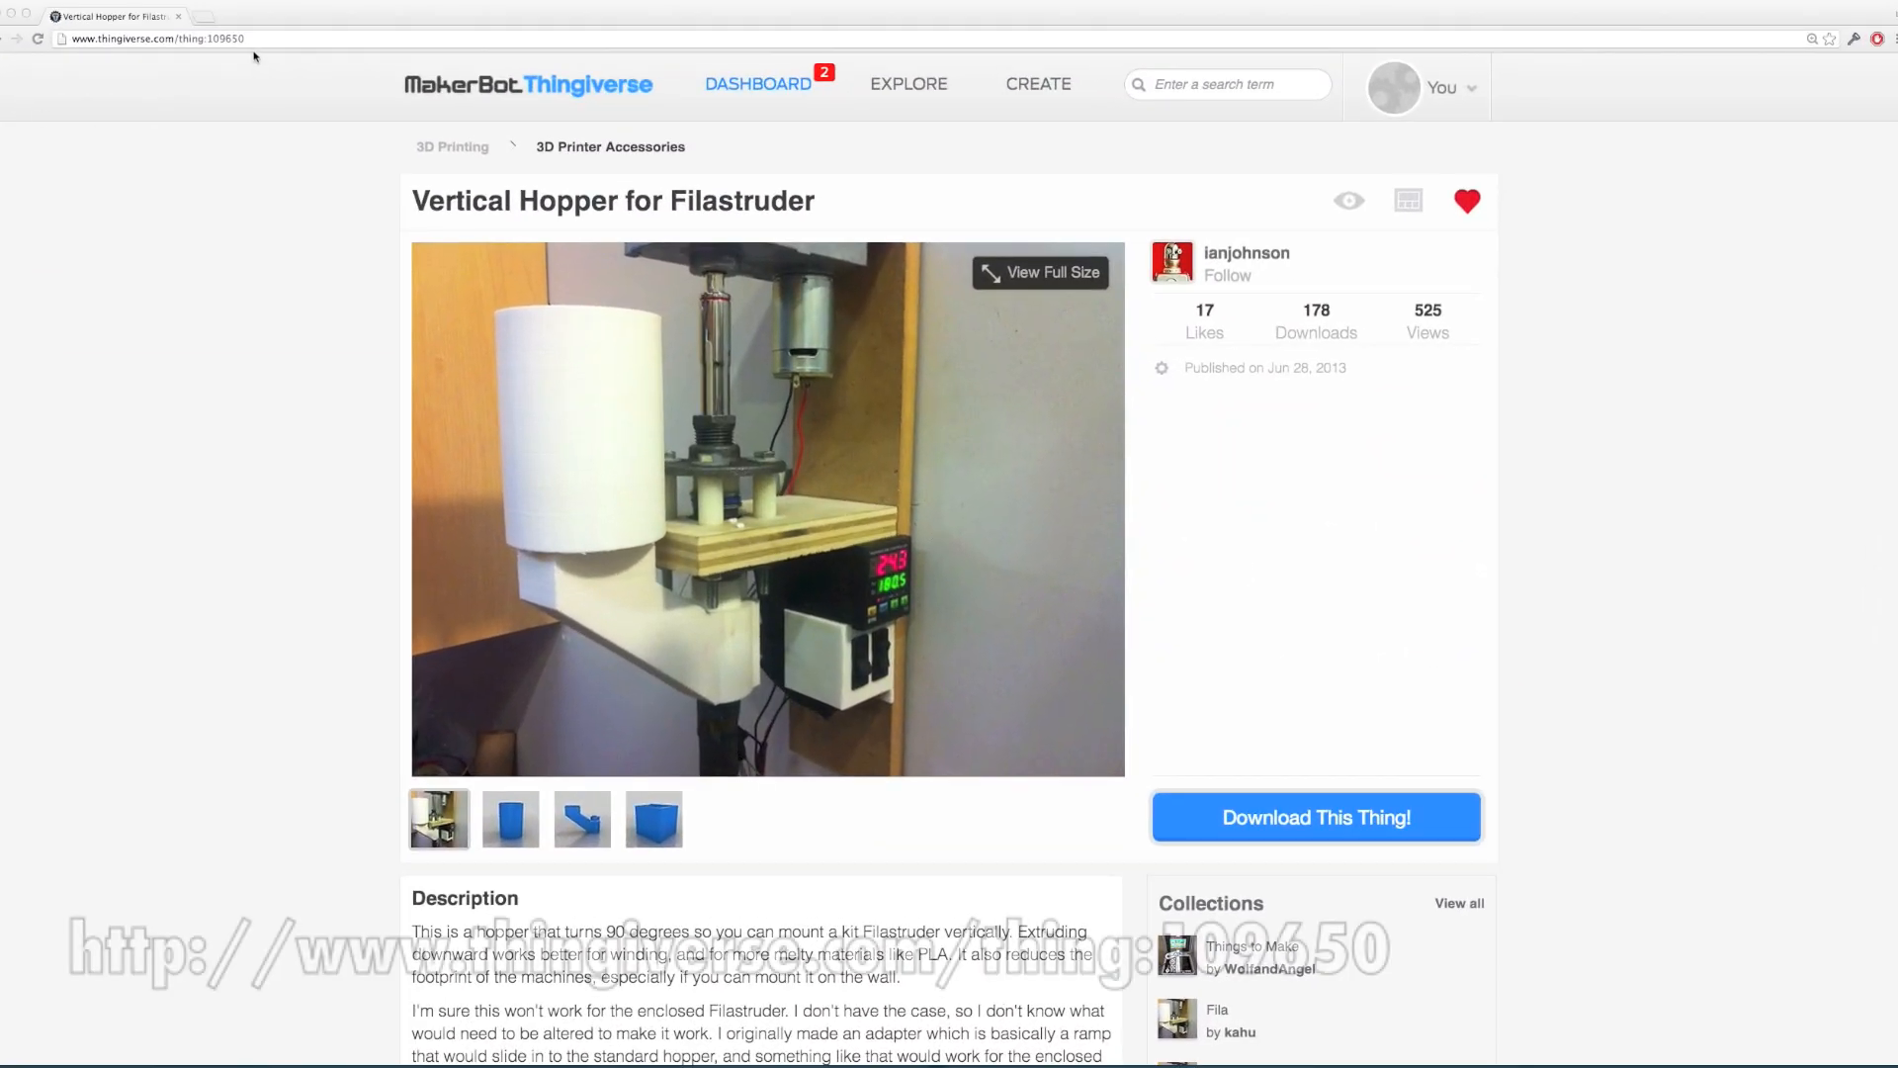
# Select the thing number and site portions of the Vertical Hopper page address
pyautogui.click(194, 37)
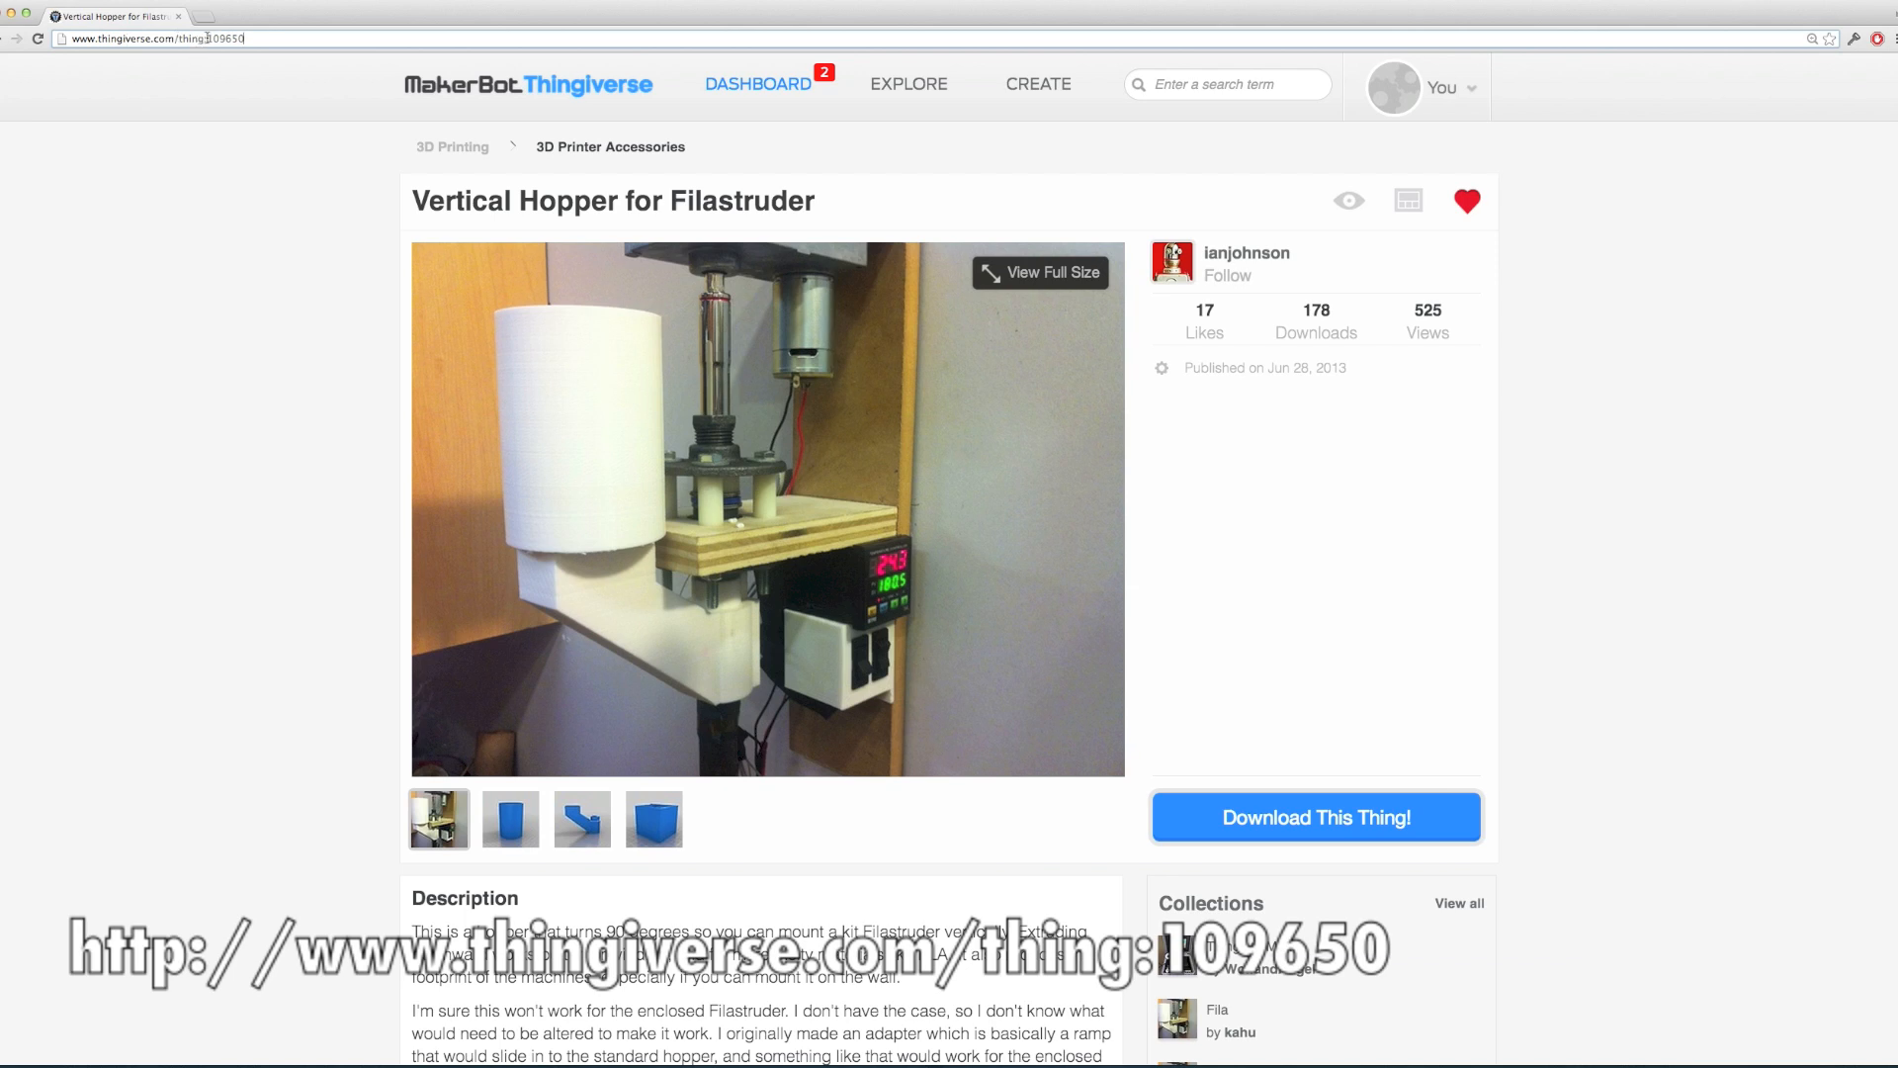
pyautogui.doubleClick(216, 38)
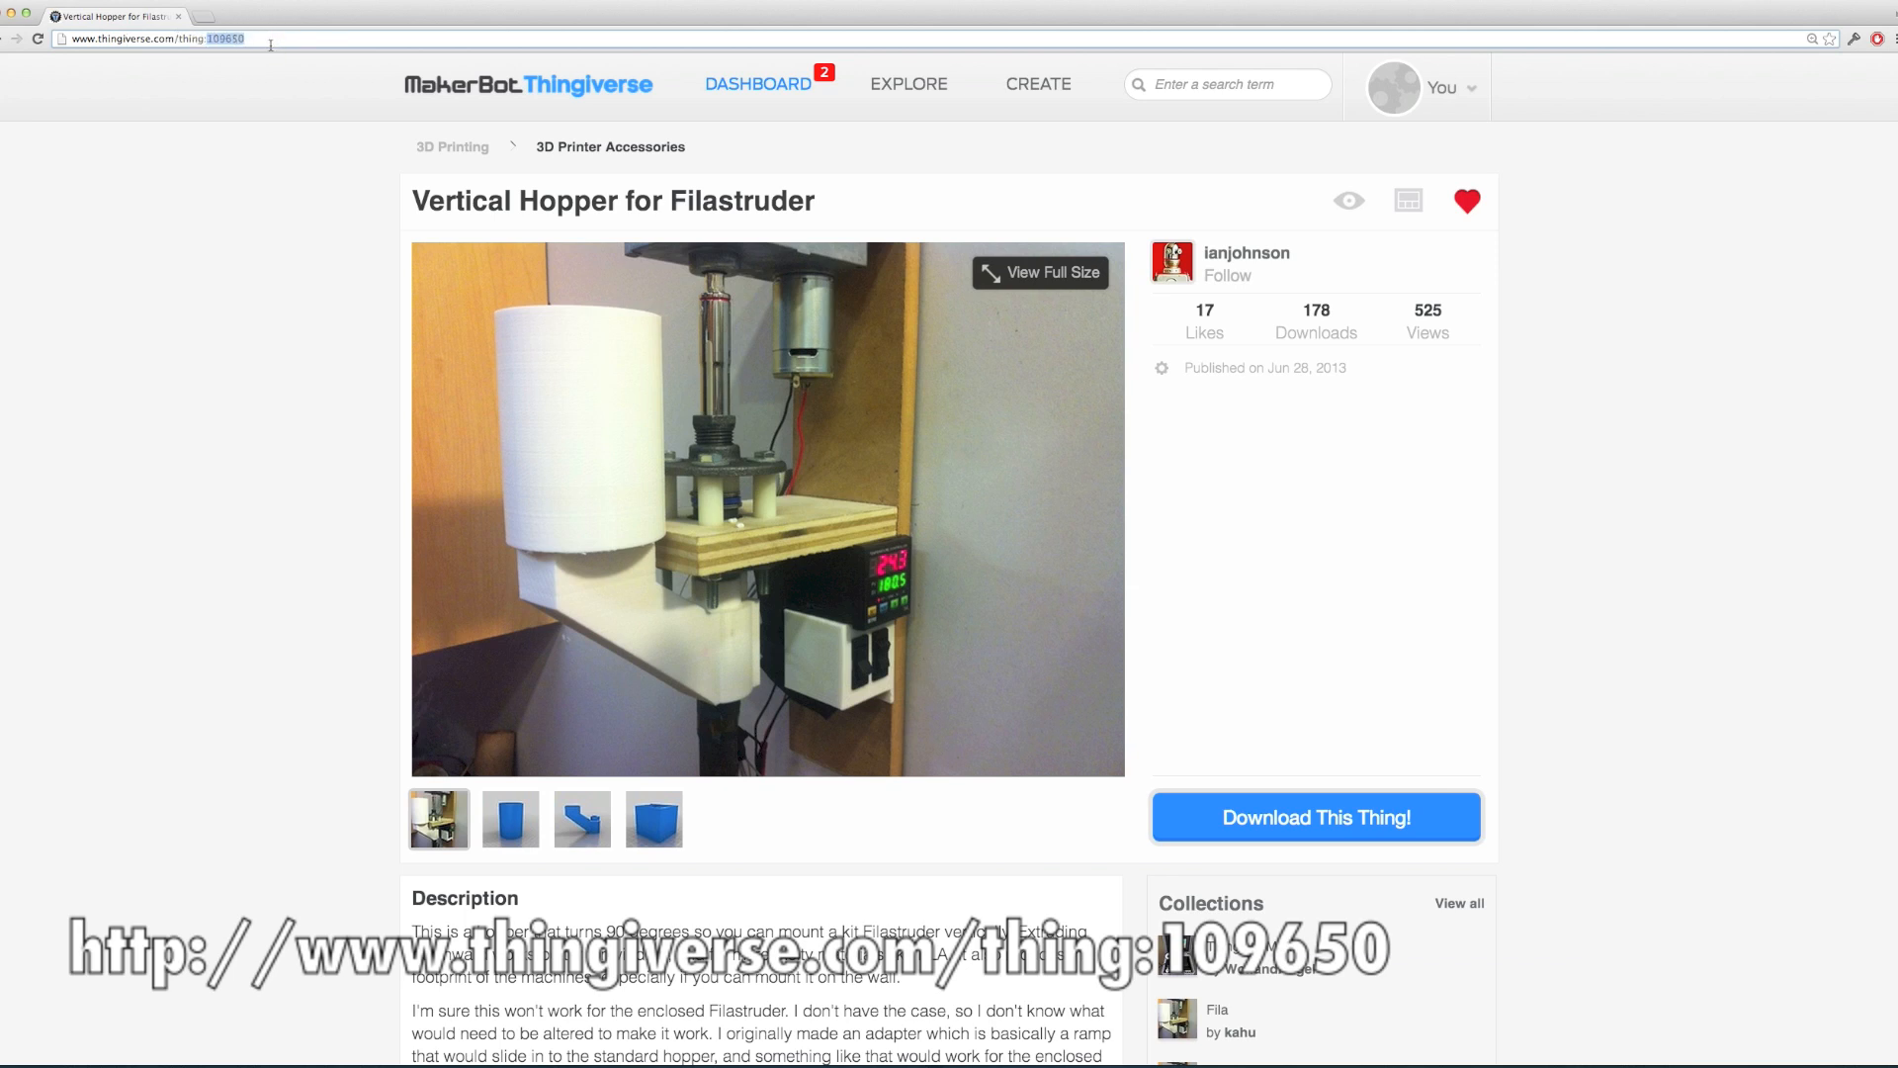
pyautogui.moveTo(255, 57)
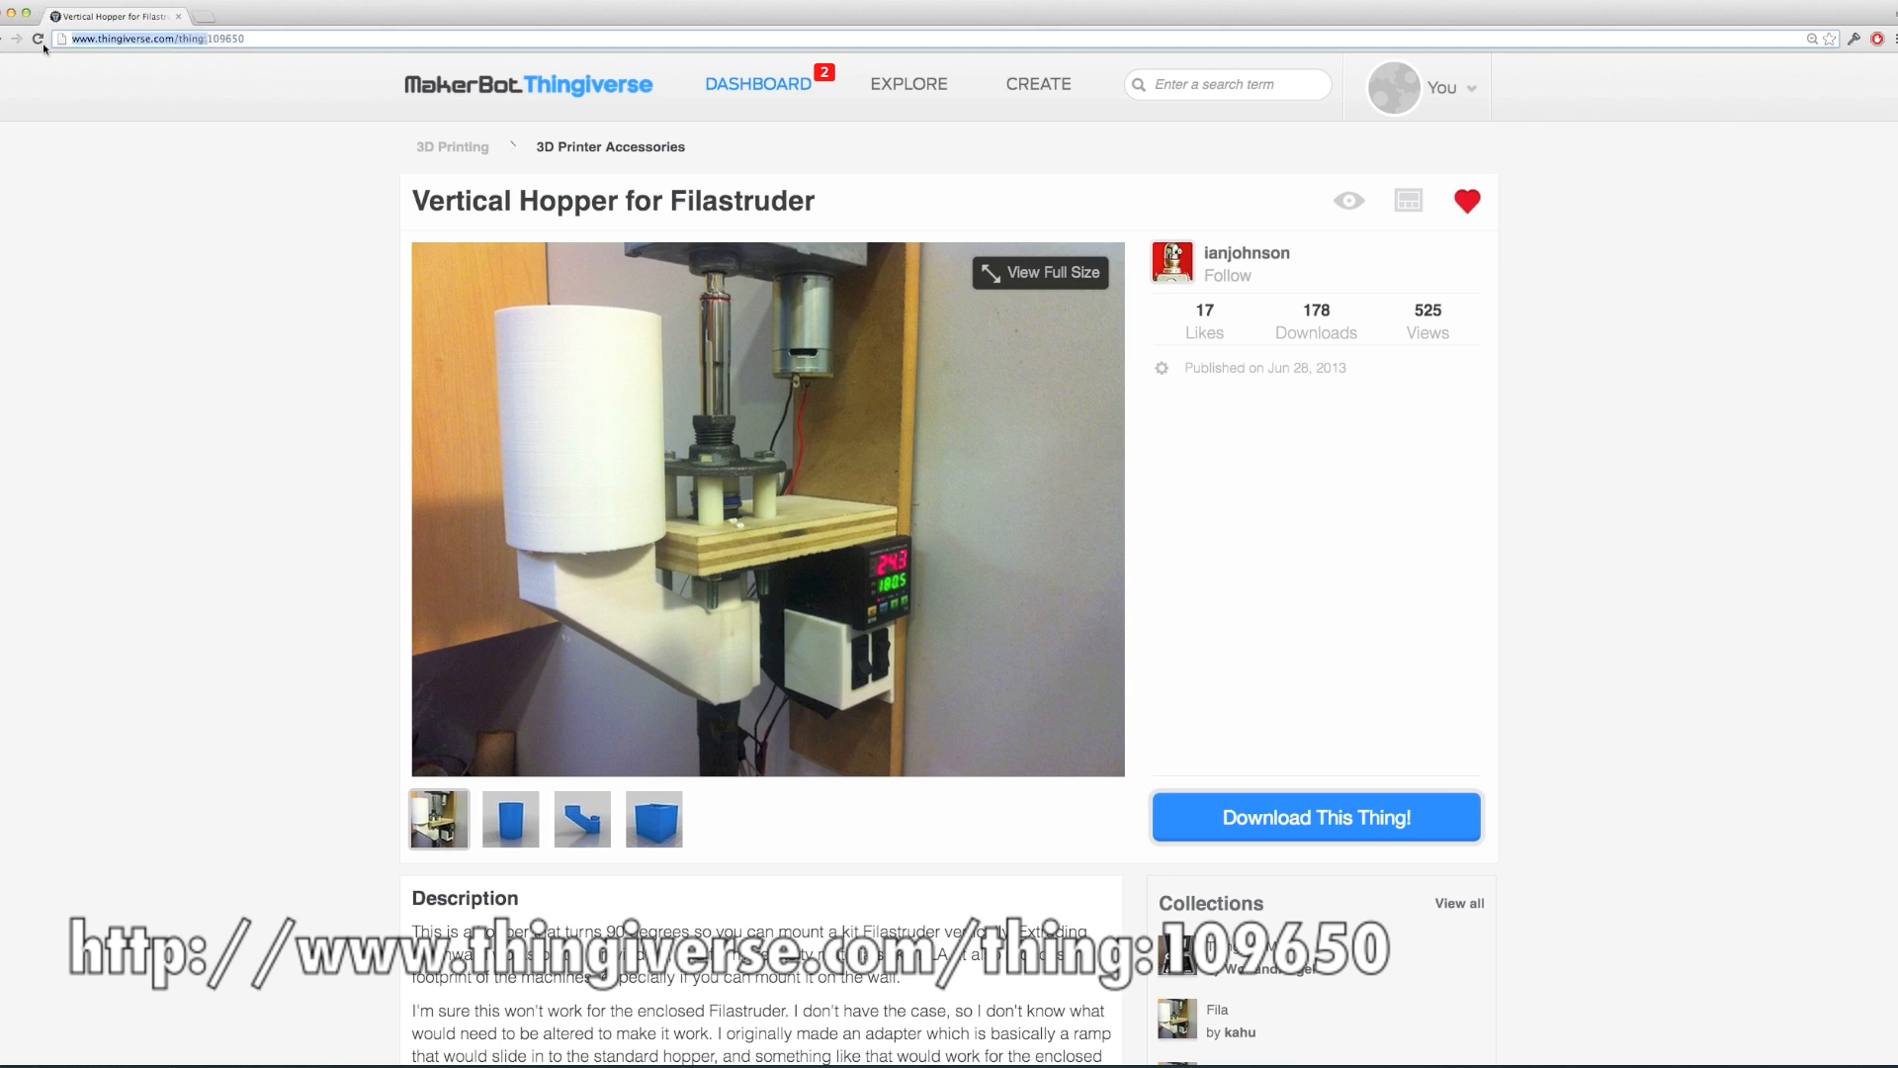
pyautogui.click(152, 38)
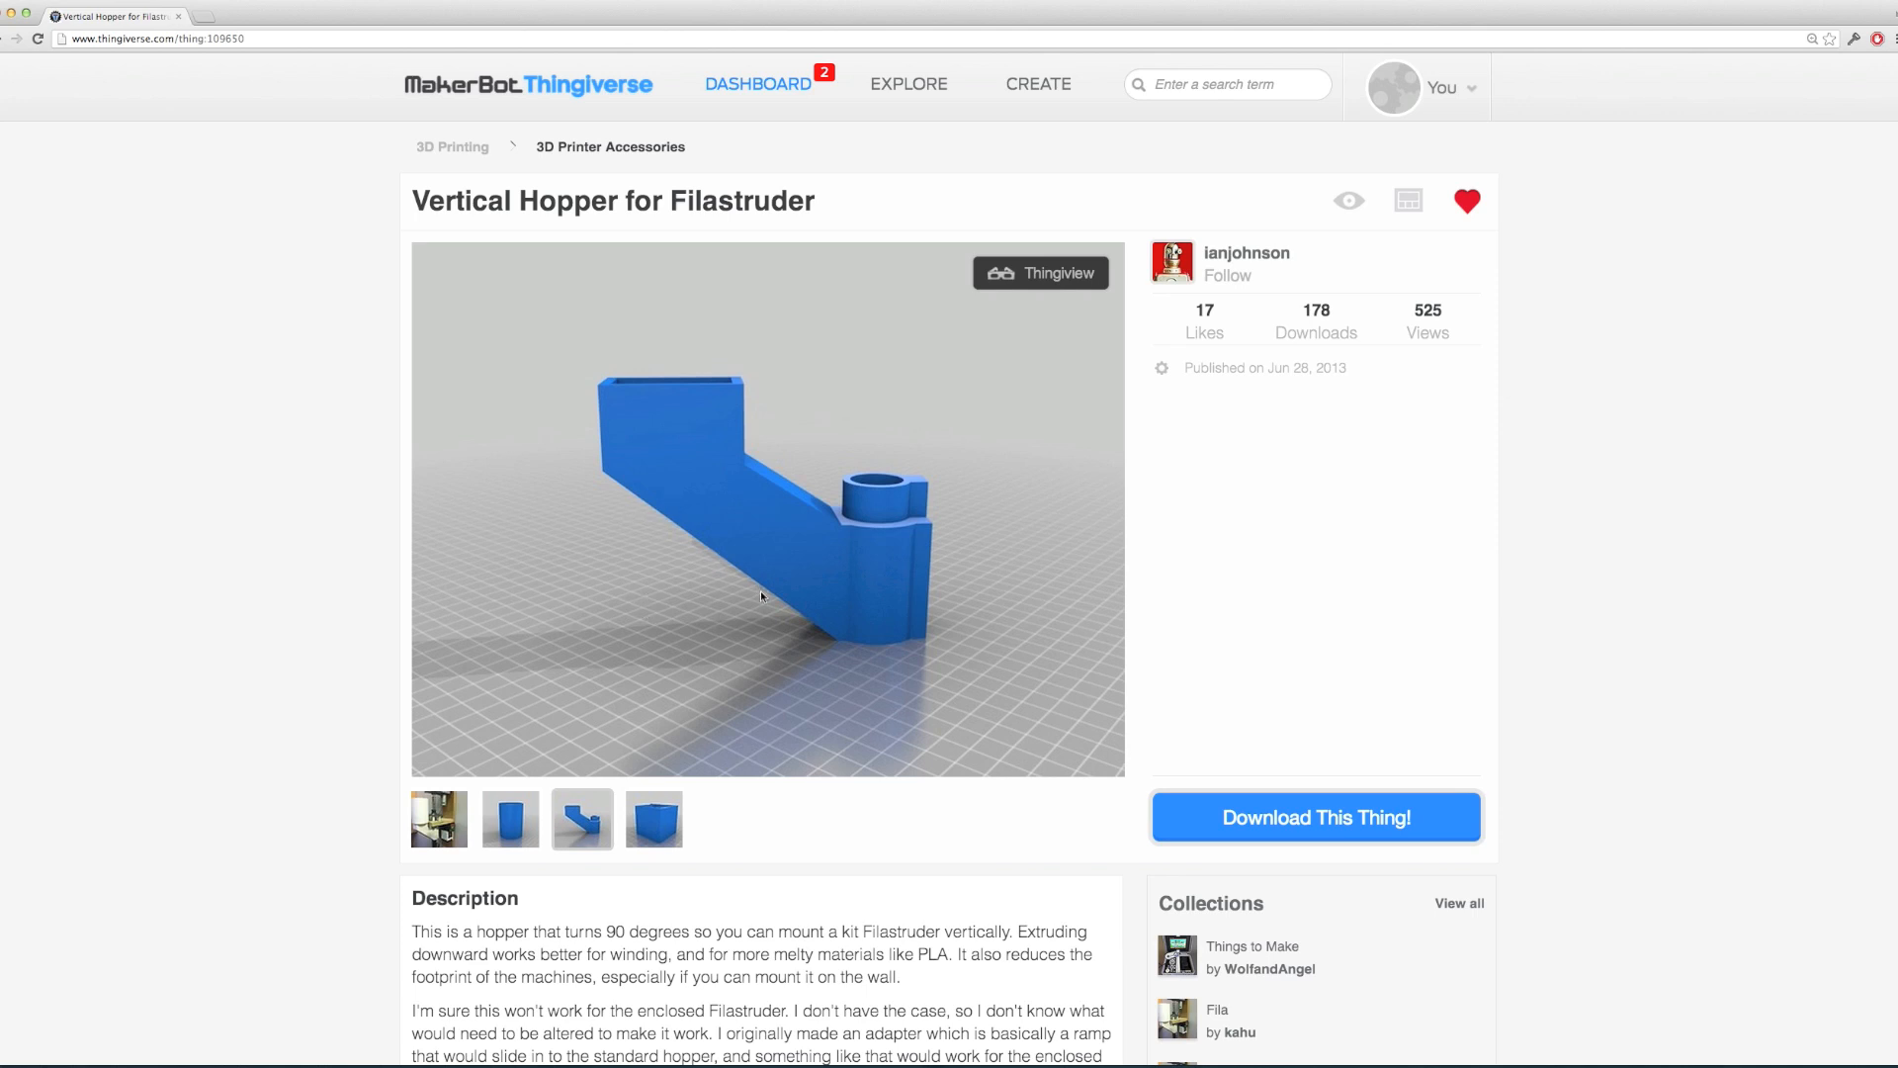
# Show the switch box render, then bring up the hopper, funnel and switch box STL downloads
pyautogui.click(654, 819)
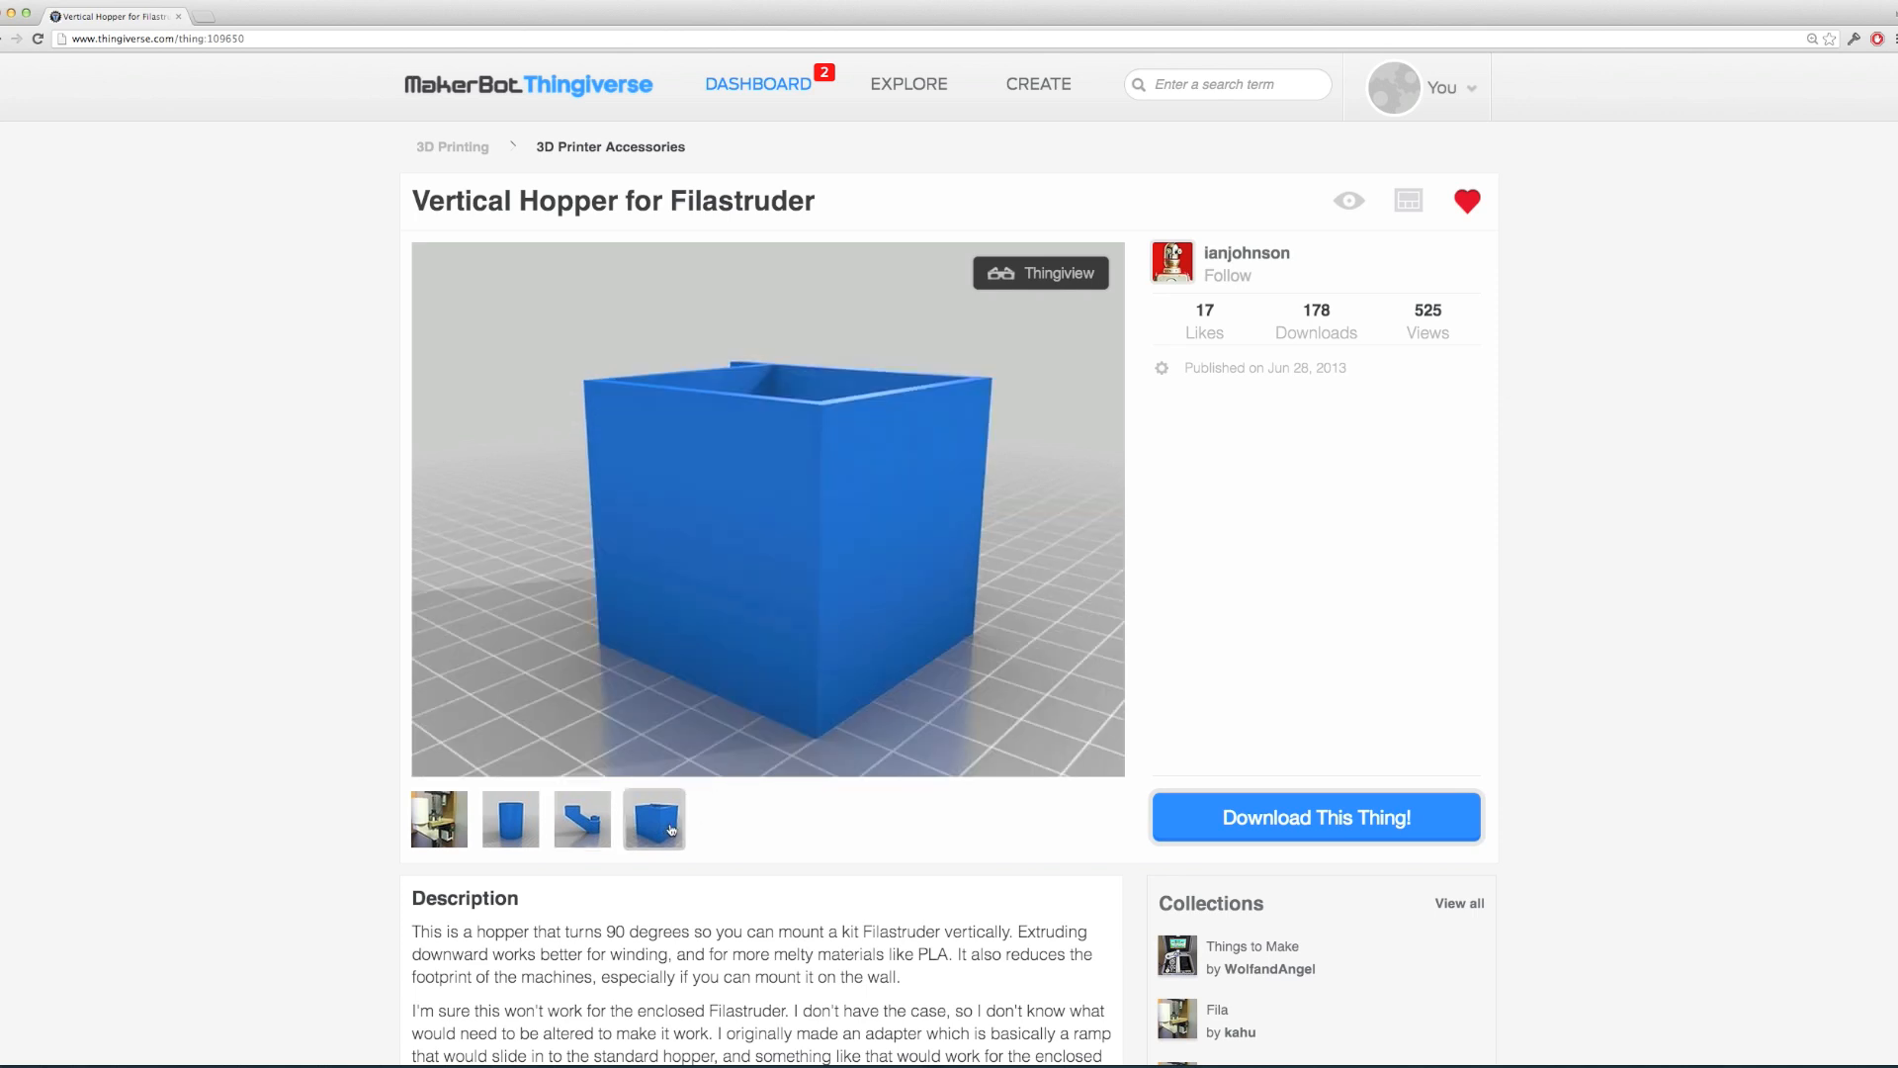
pyautogui.moveTo(1432, 589)
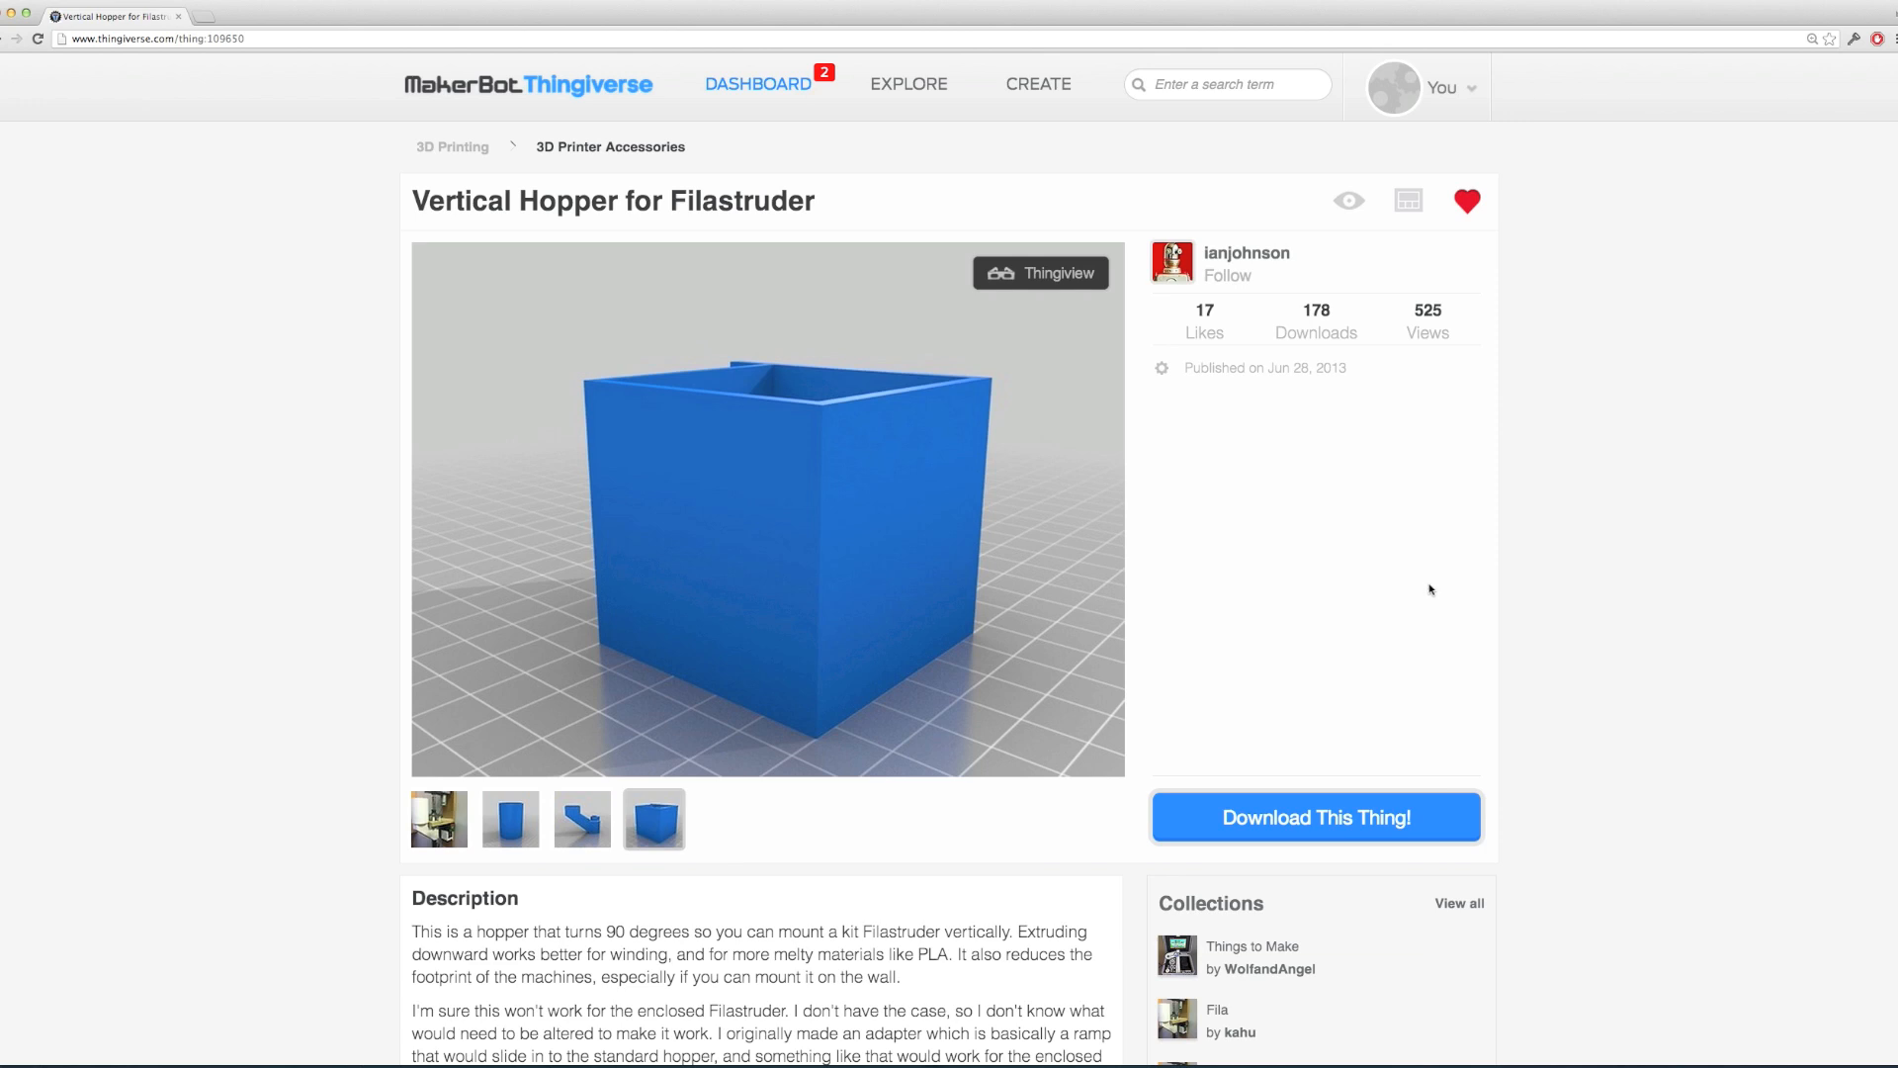
pyautogui.moveTo(1315, 817)
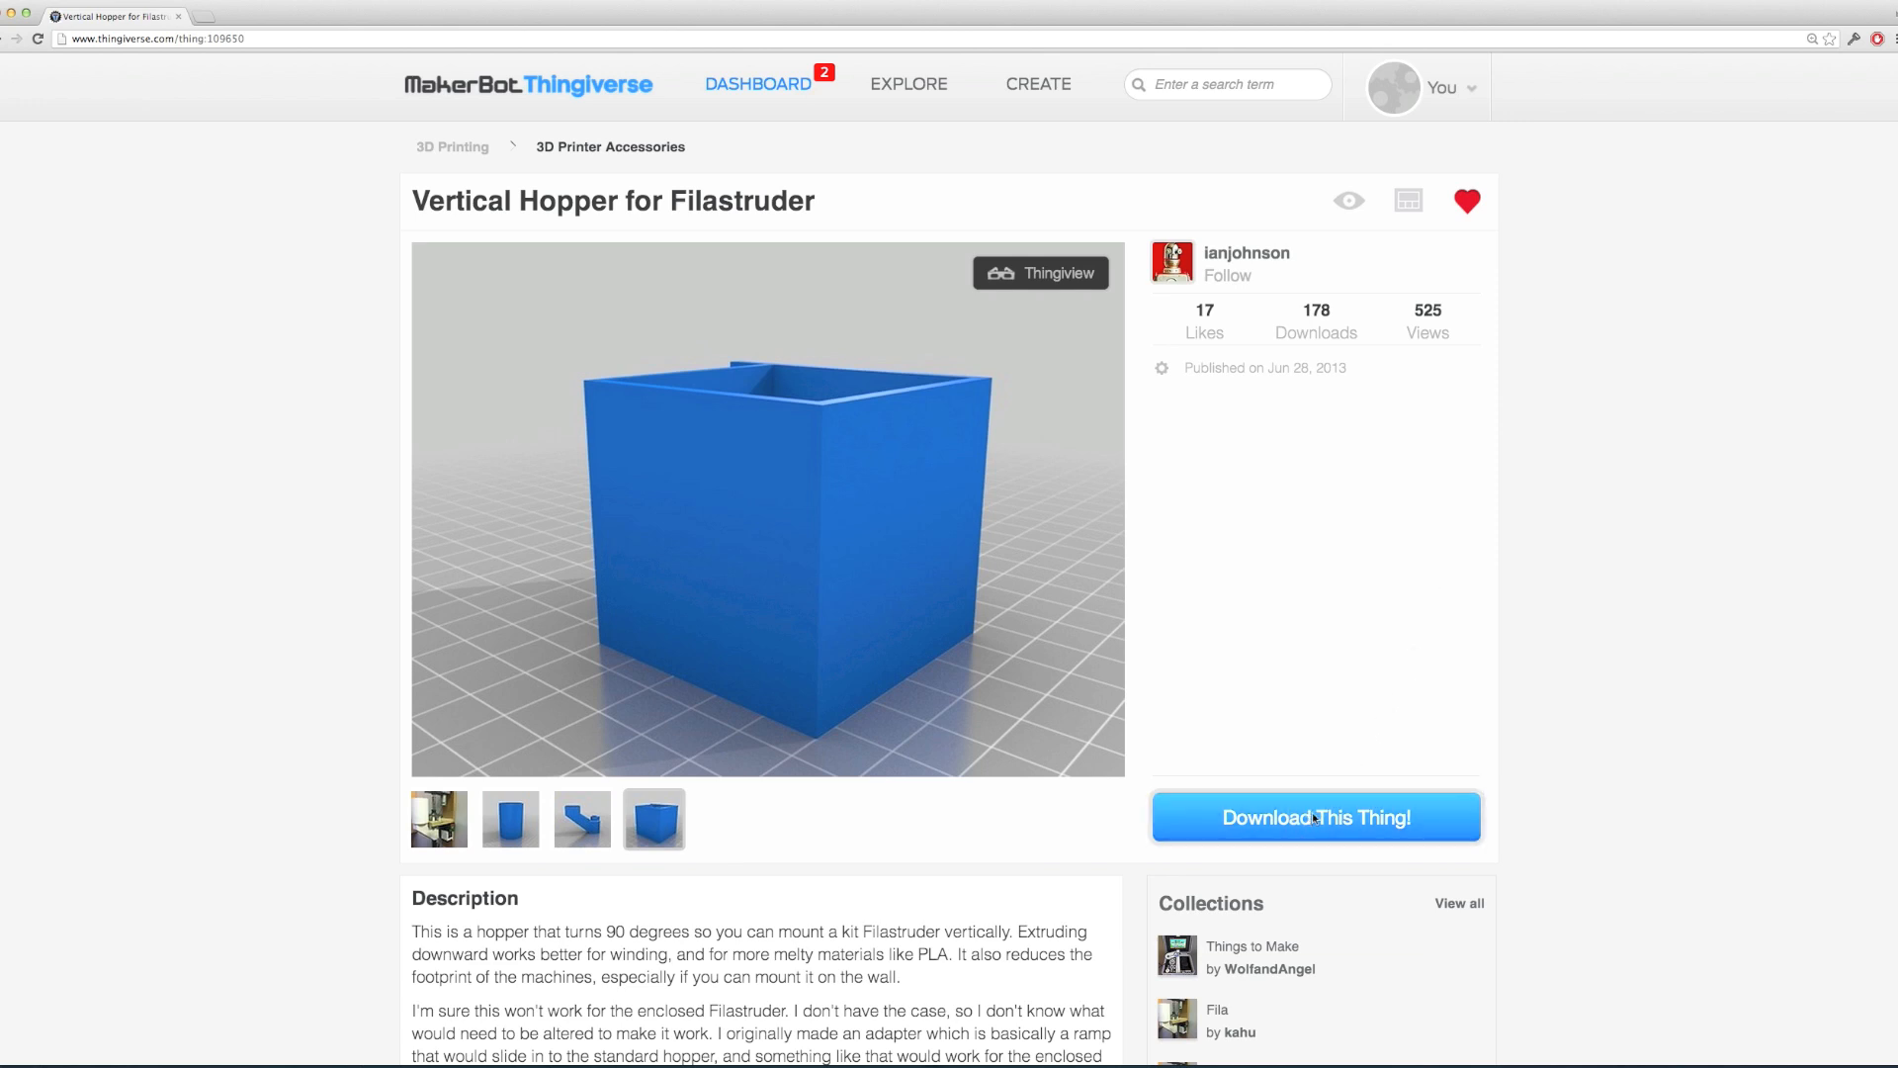
pyautogui.click(1315, 816)
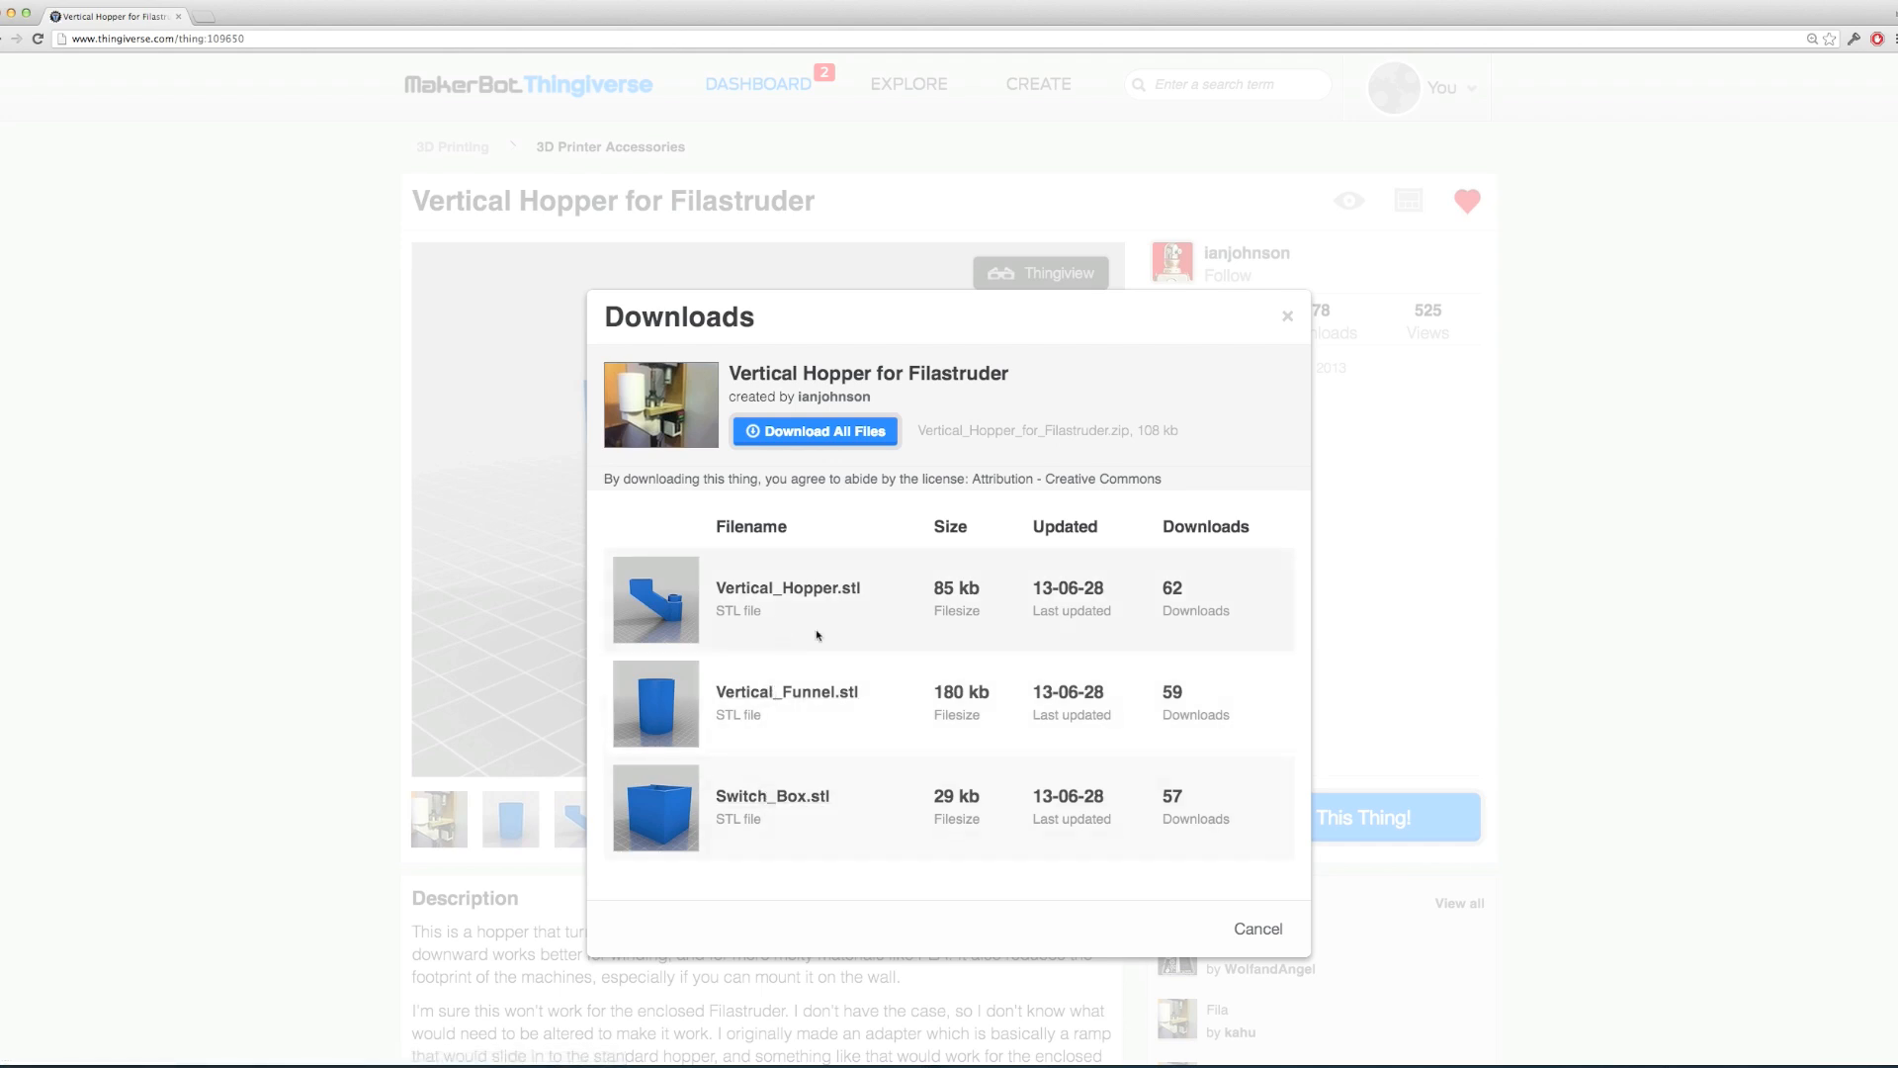
pyautogui.click(814, 429)
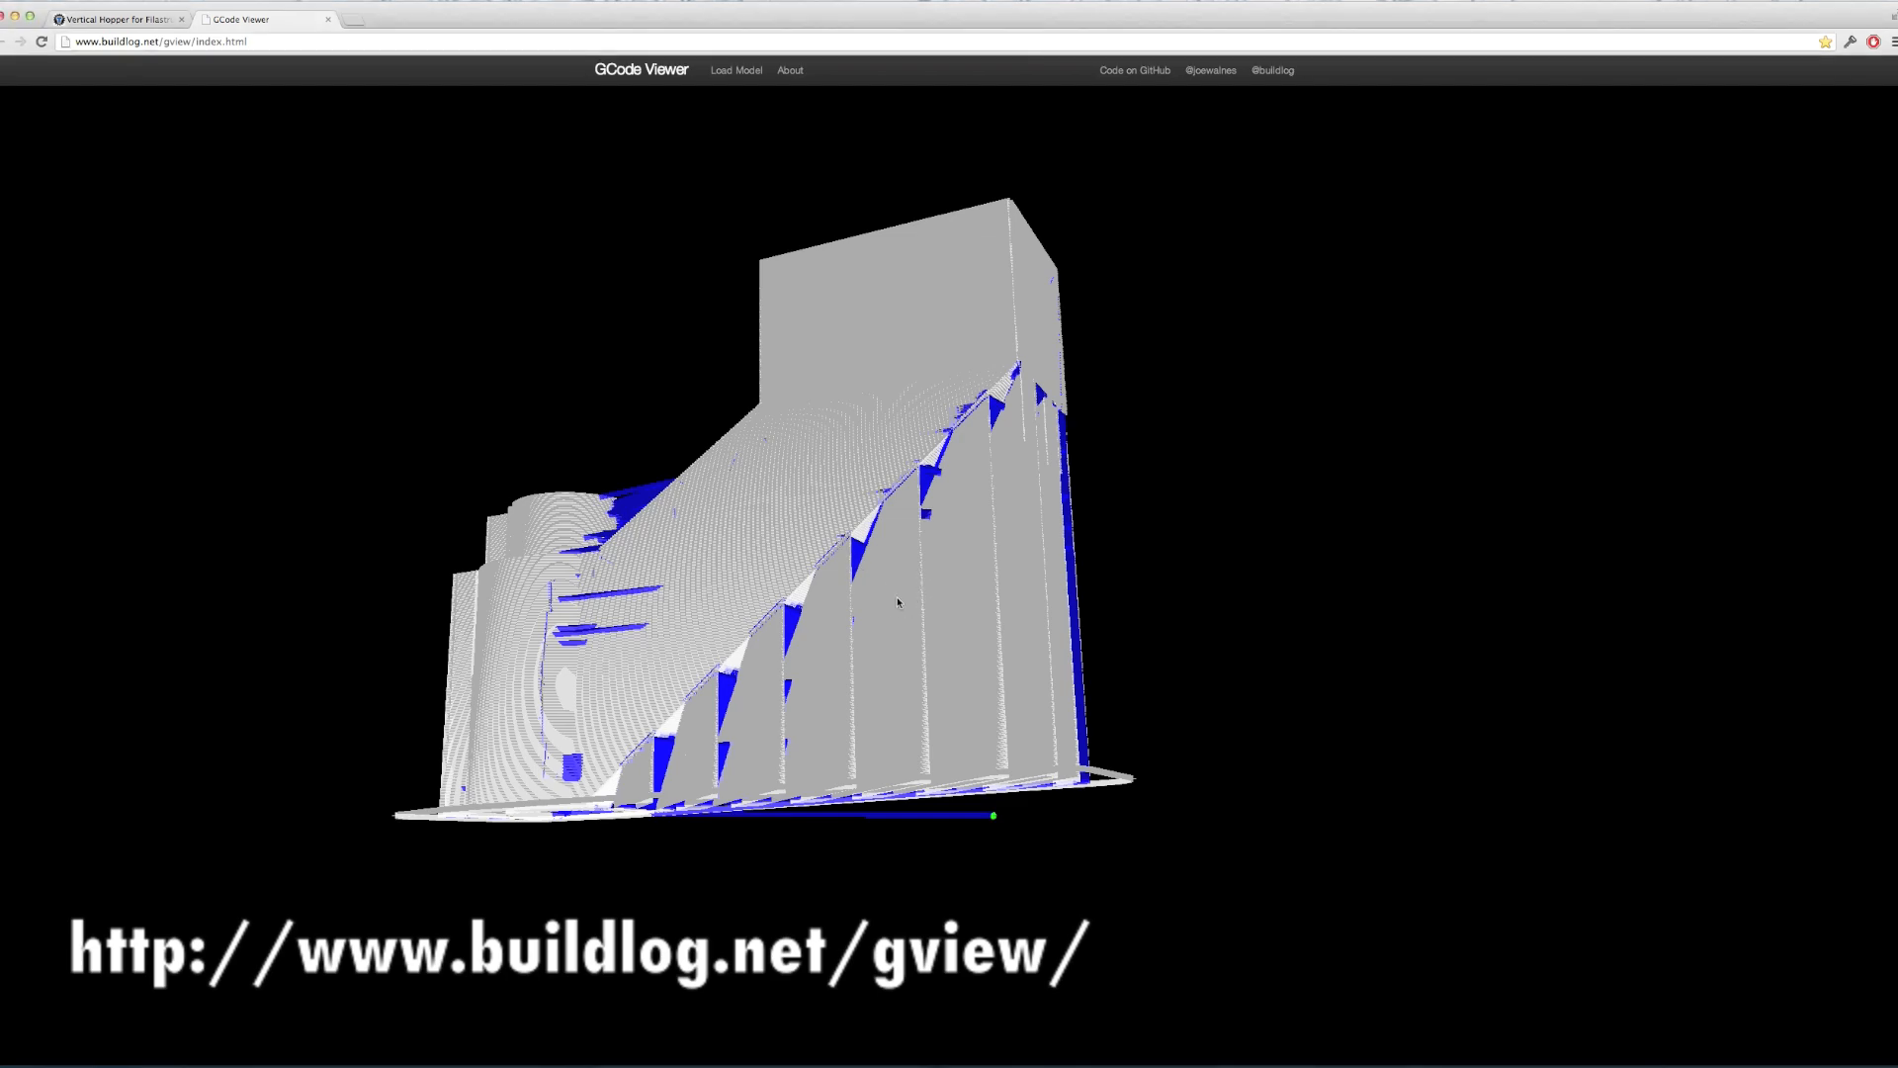
pyautogui.moveTo(895, 603); pyautogui.dragTo(732, 591)
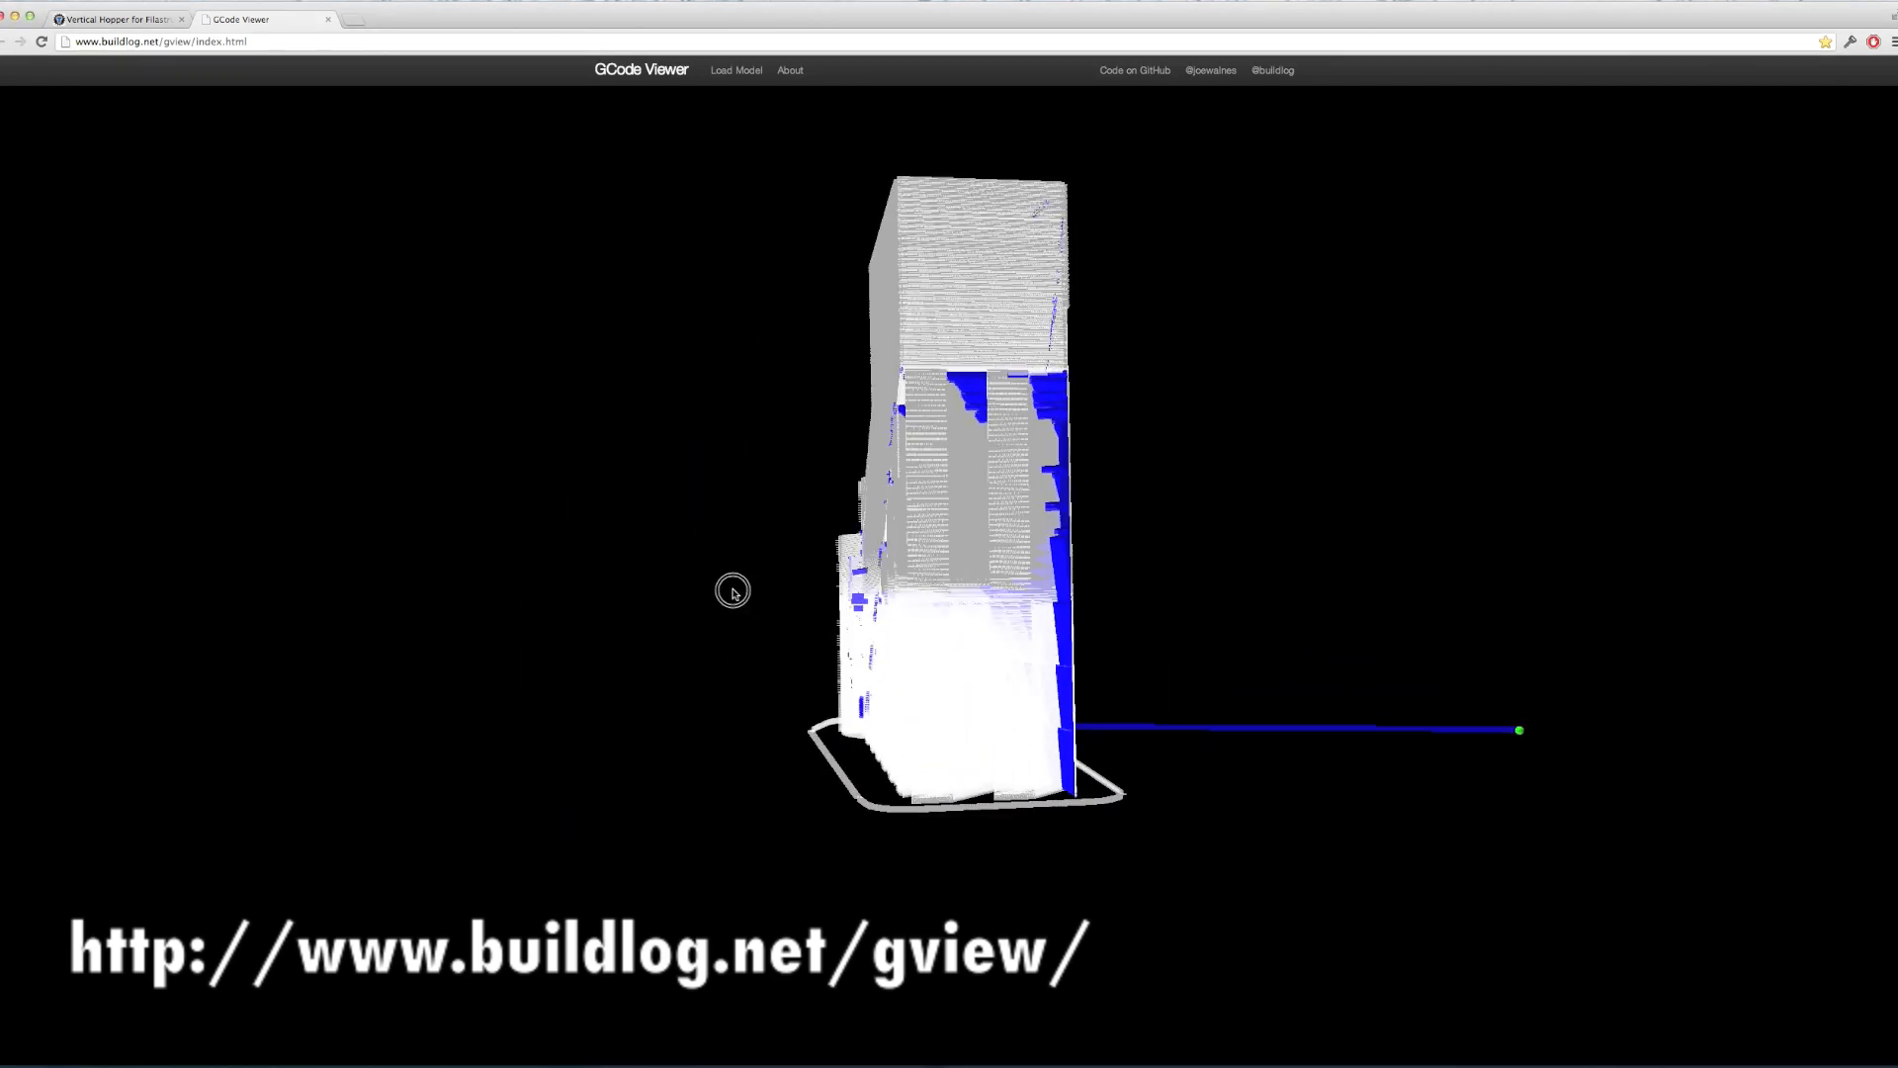
pyautogui.moveTo(731, 591); pyautogui.dragTo(929, 564)
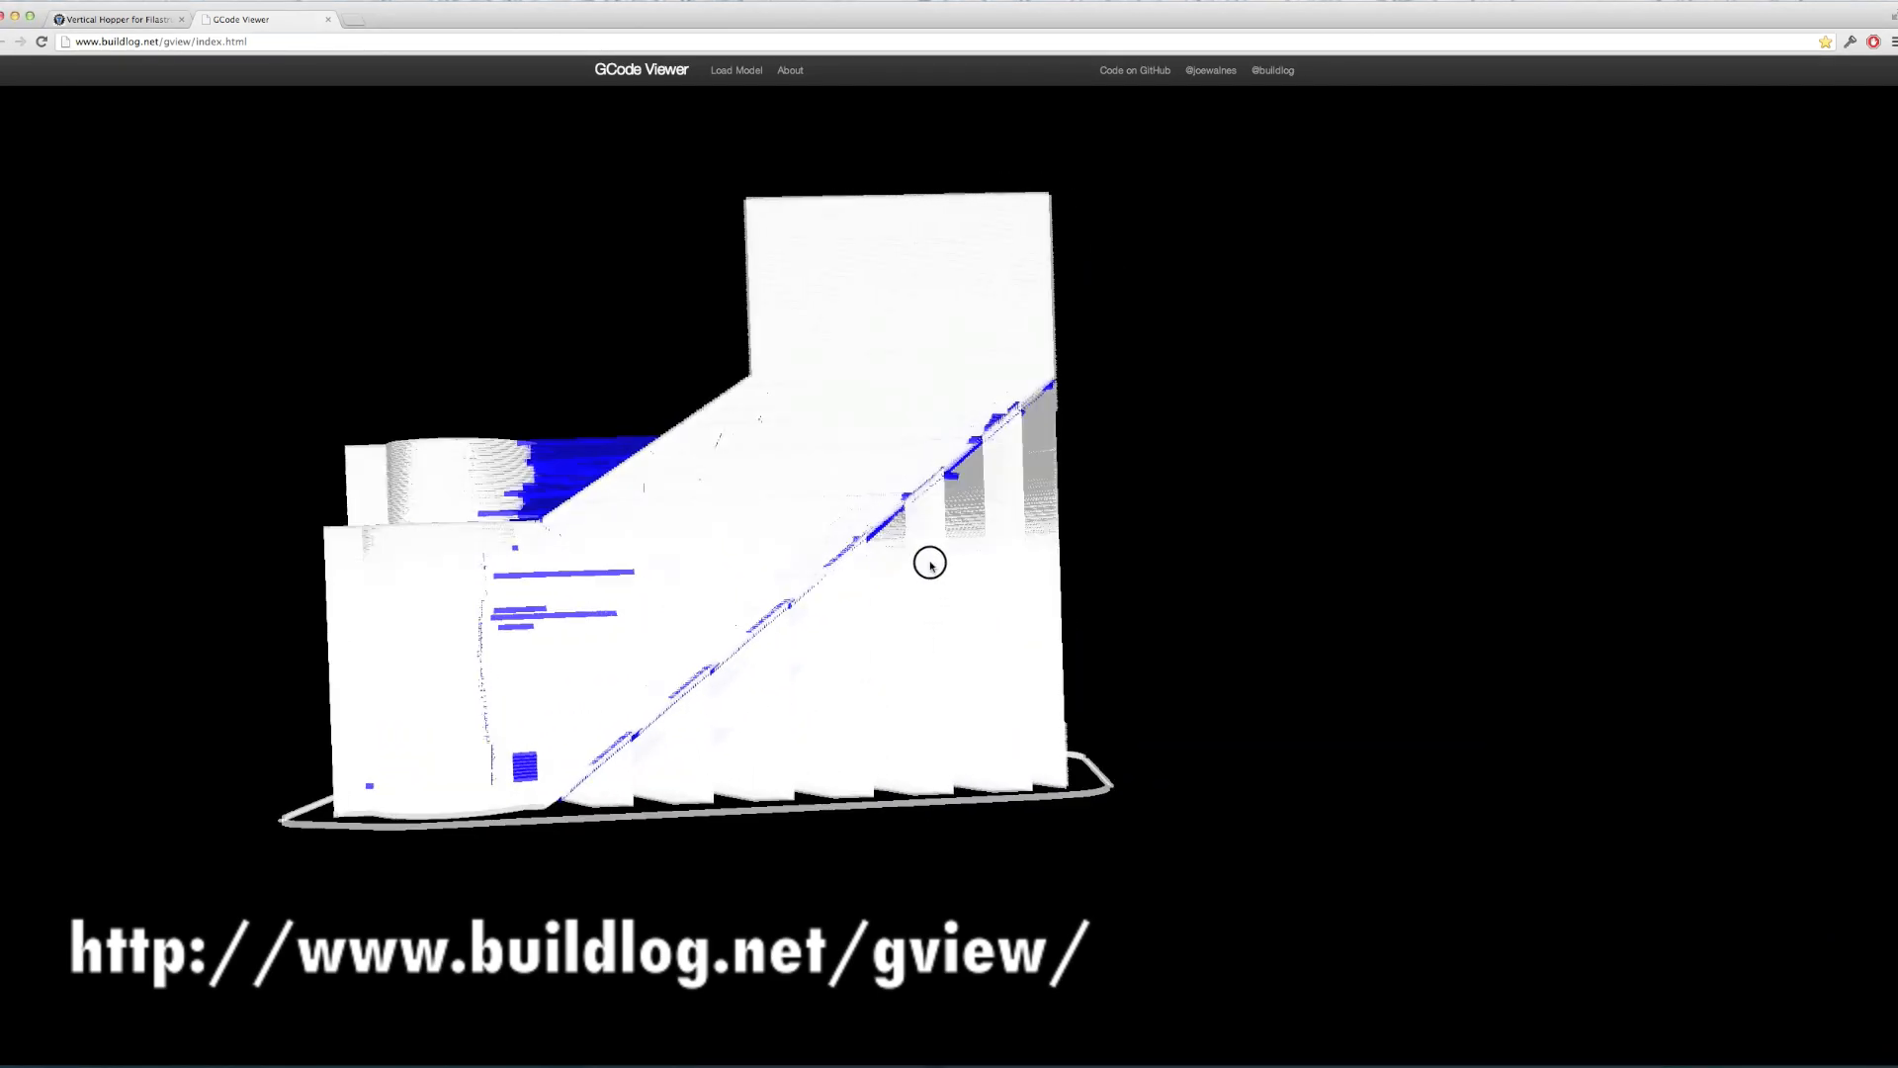
pyautogui.moveTo(929, 561); pyautogui.dragTo(929, 399)
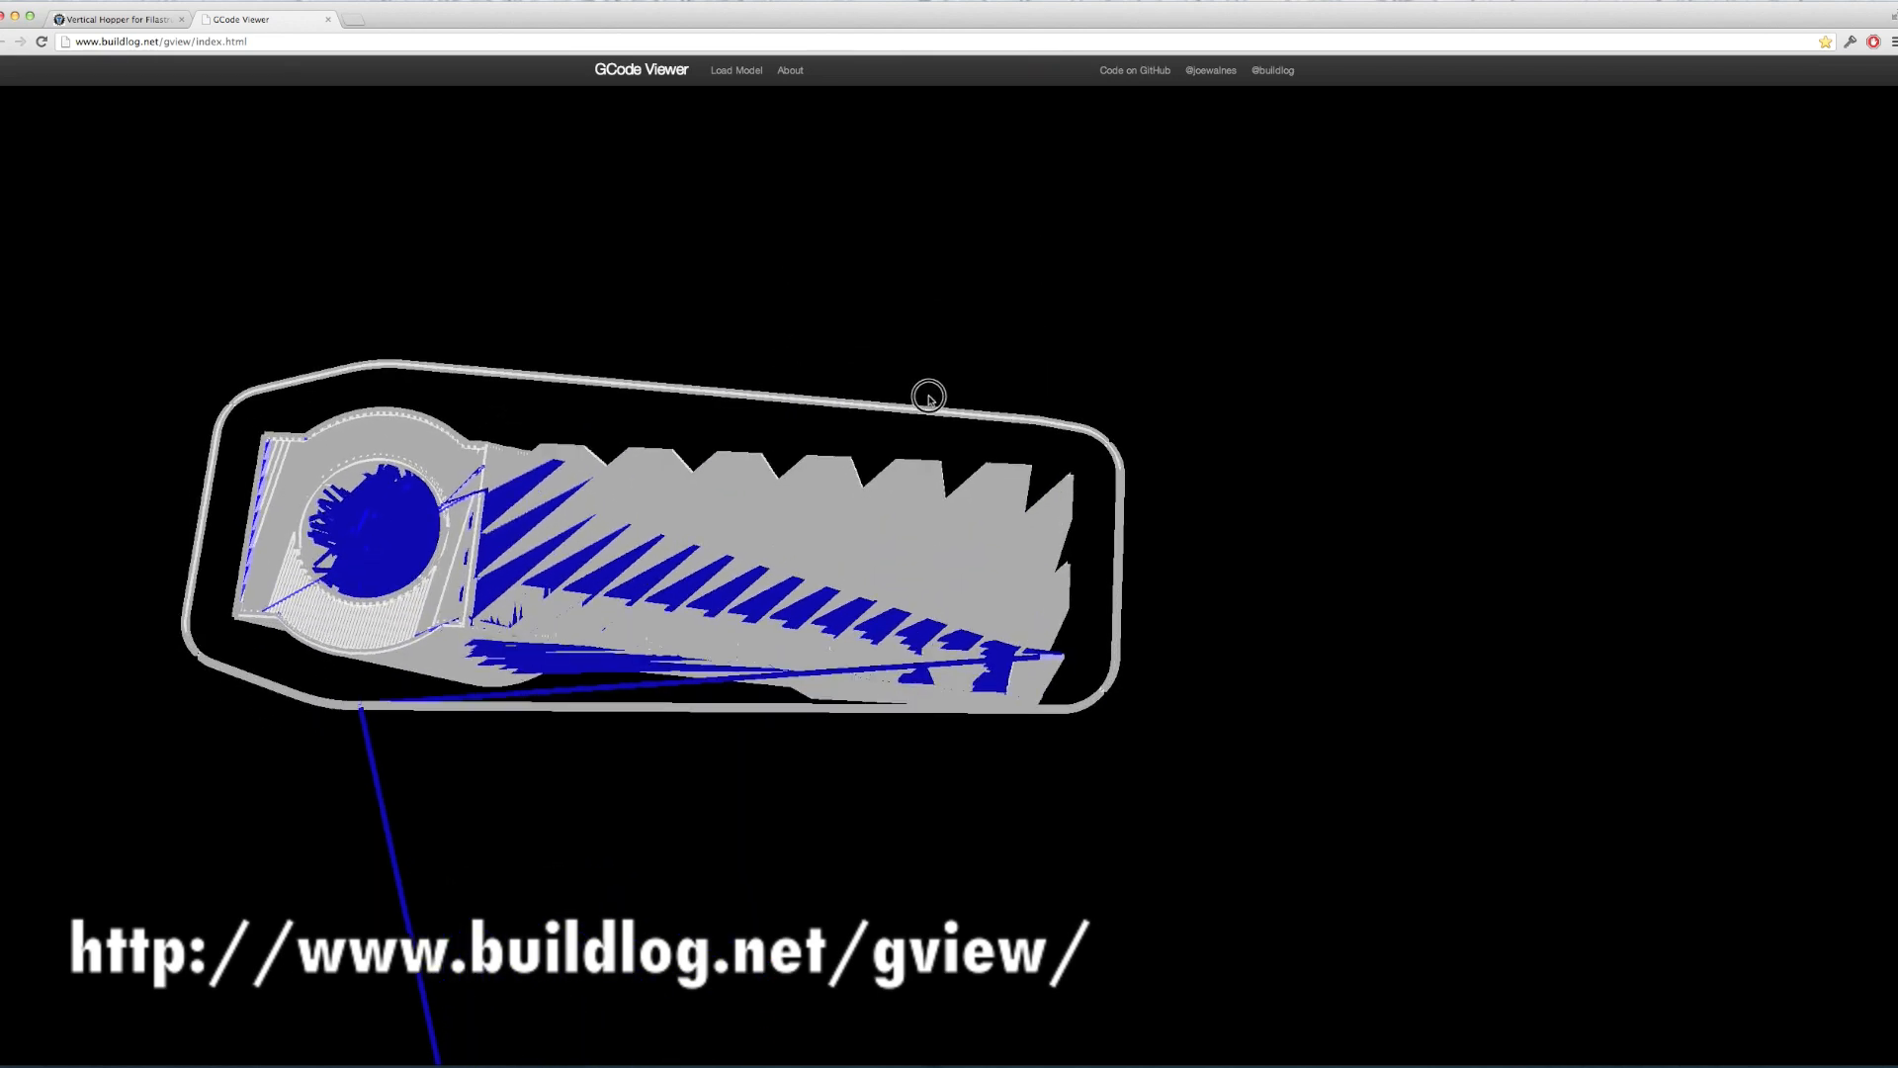
pyautogui.moveTo(929, 398); pyautogui.dragTo(941, 605)
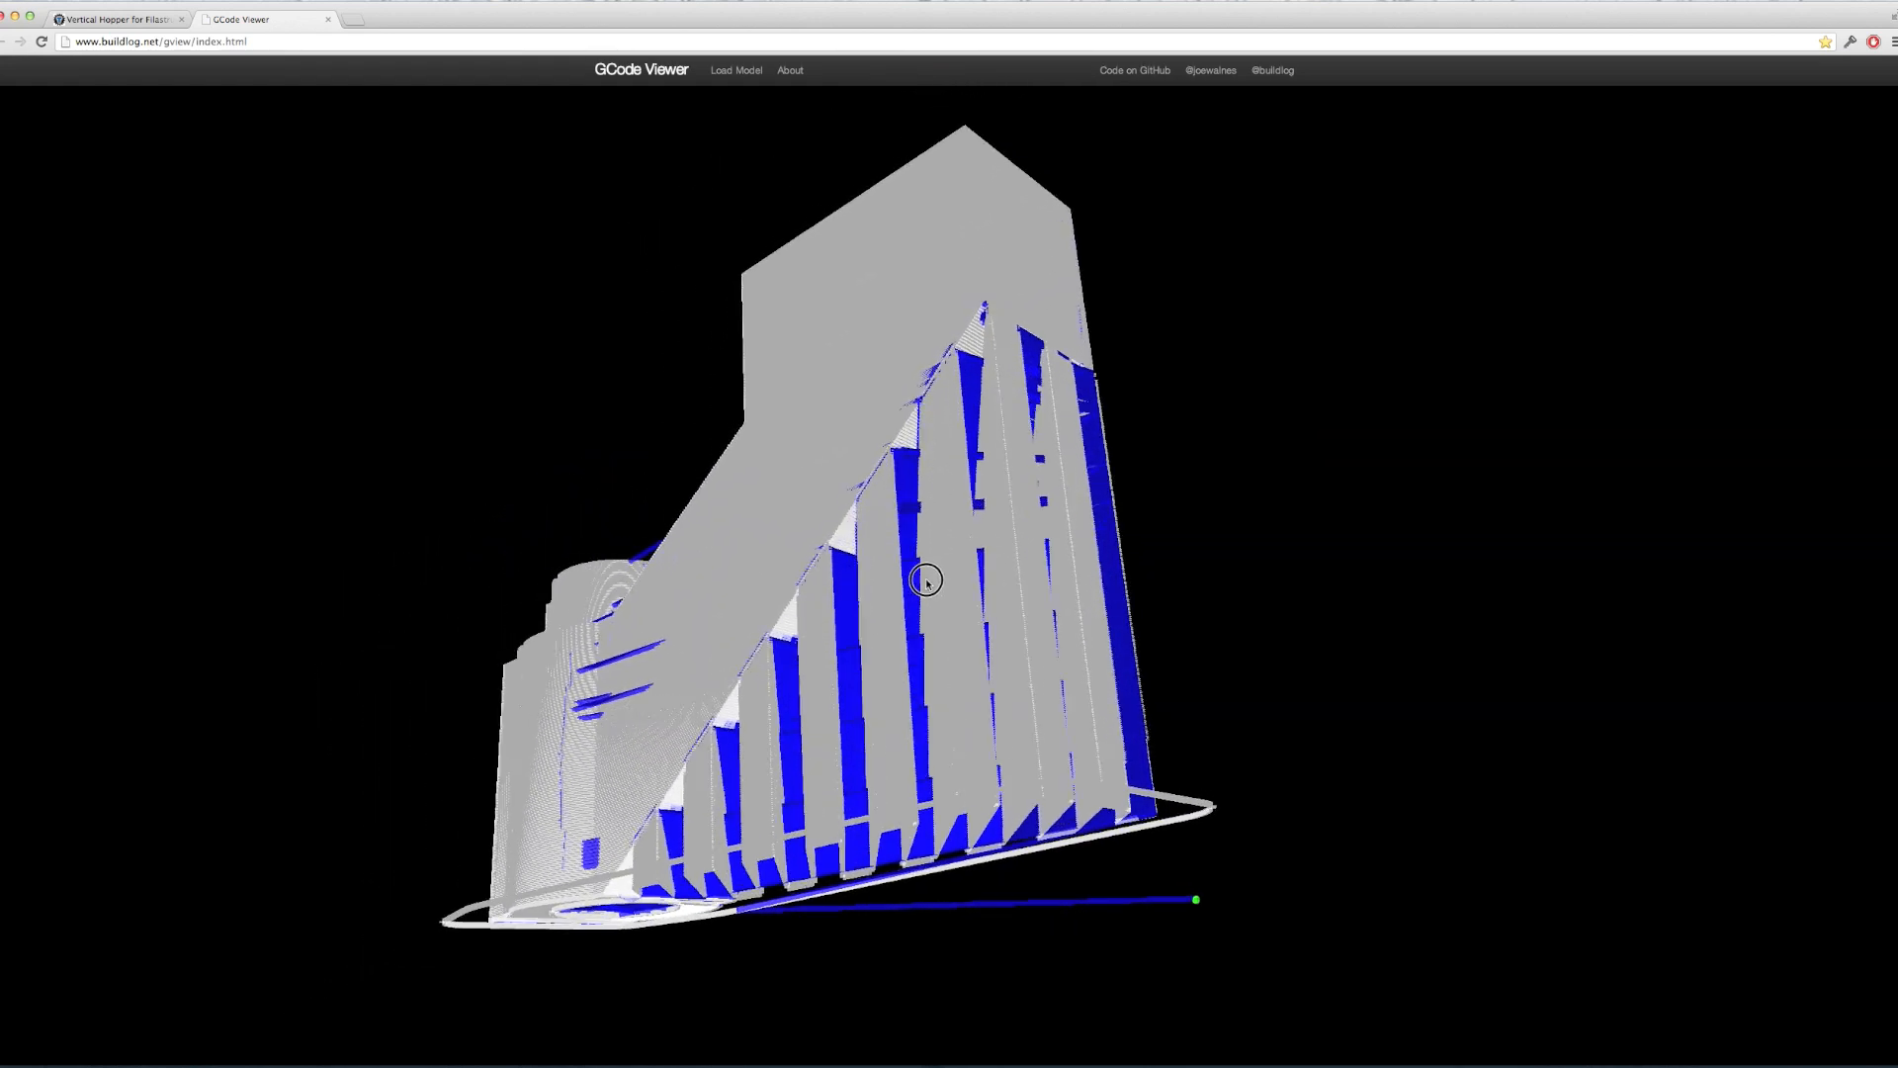
pyautogui.moveTo(925, 582); pyautogui.dragTo(900, 427)
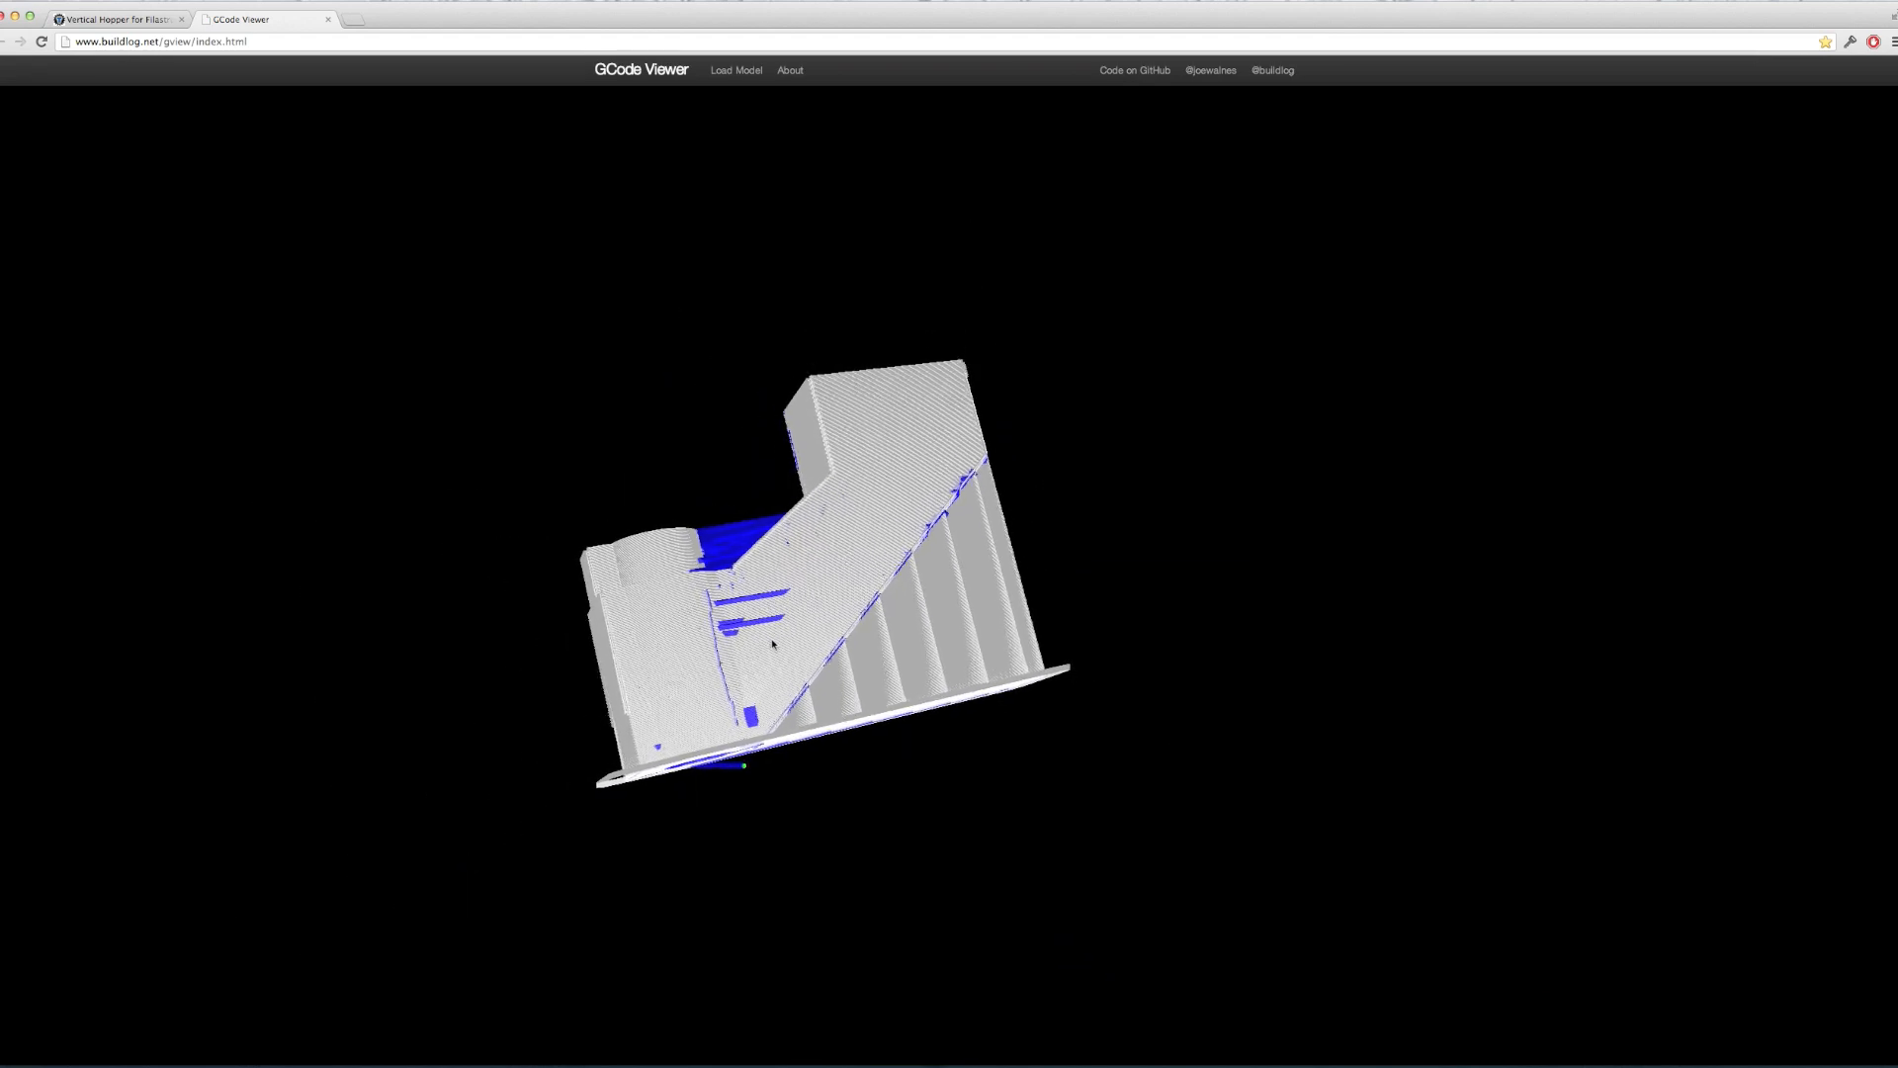
pyautogui.moveTo(771, 644); pyautogui.dragTo(913, 710)
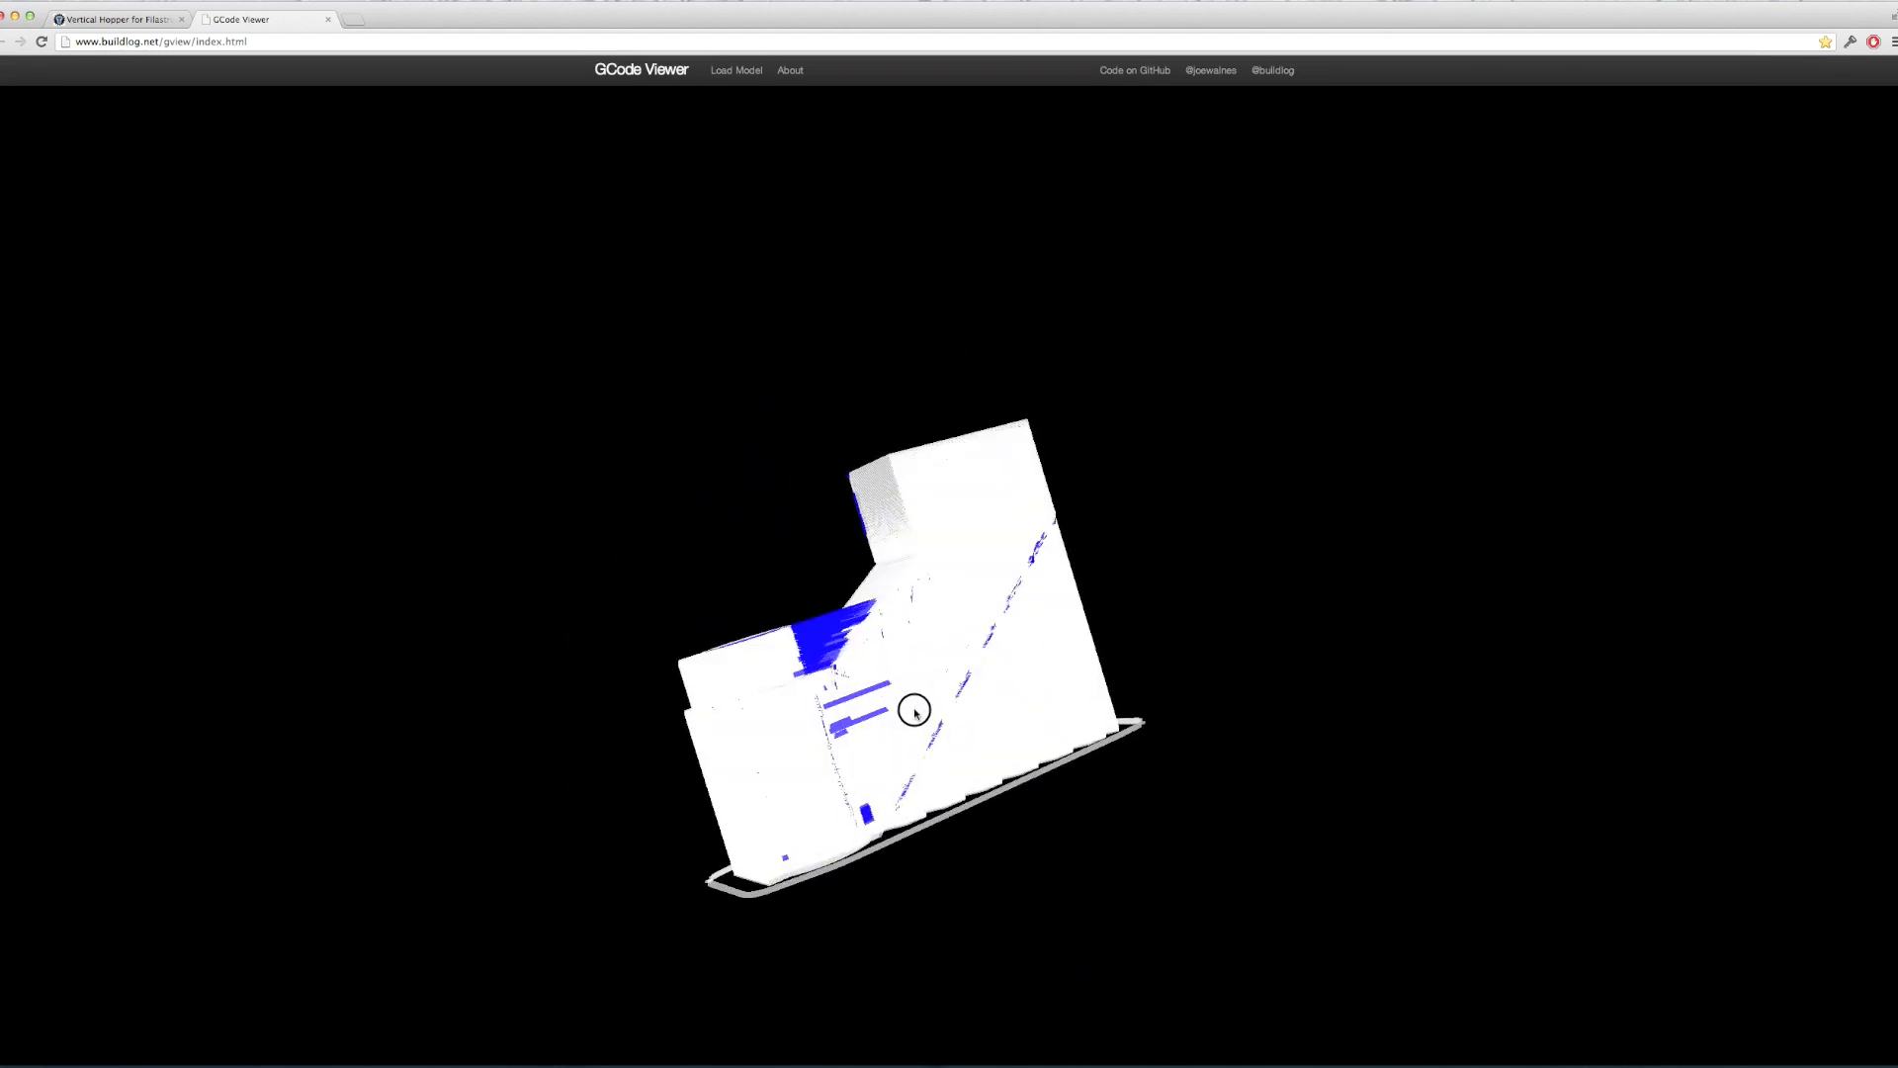
pyautogui.moveTo(913, 710); pyautogui.dragTo(1034, 789)
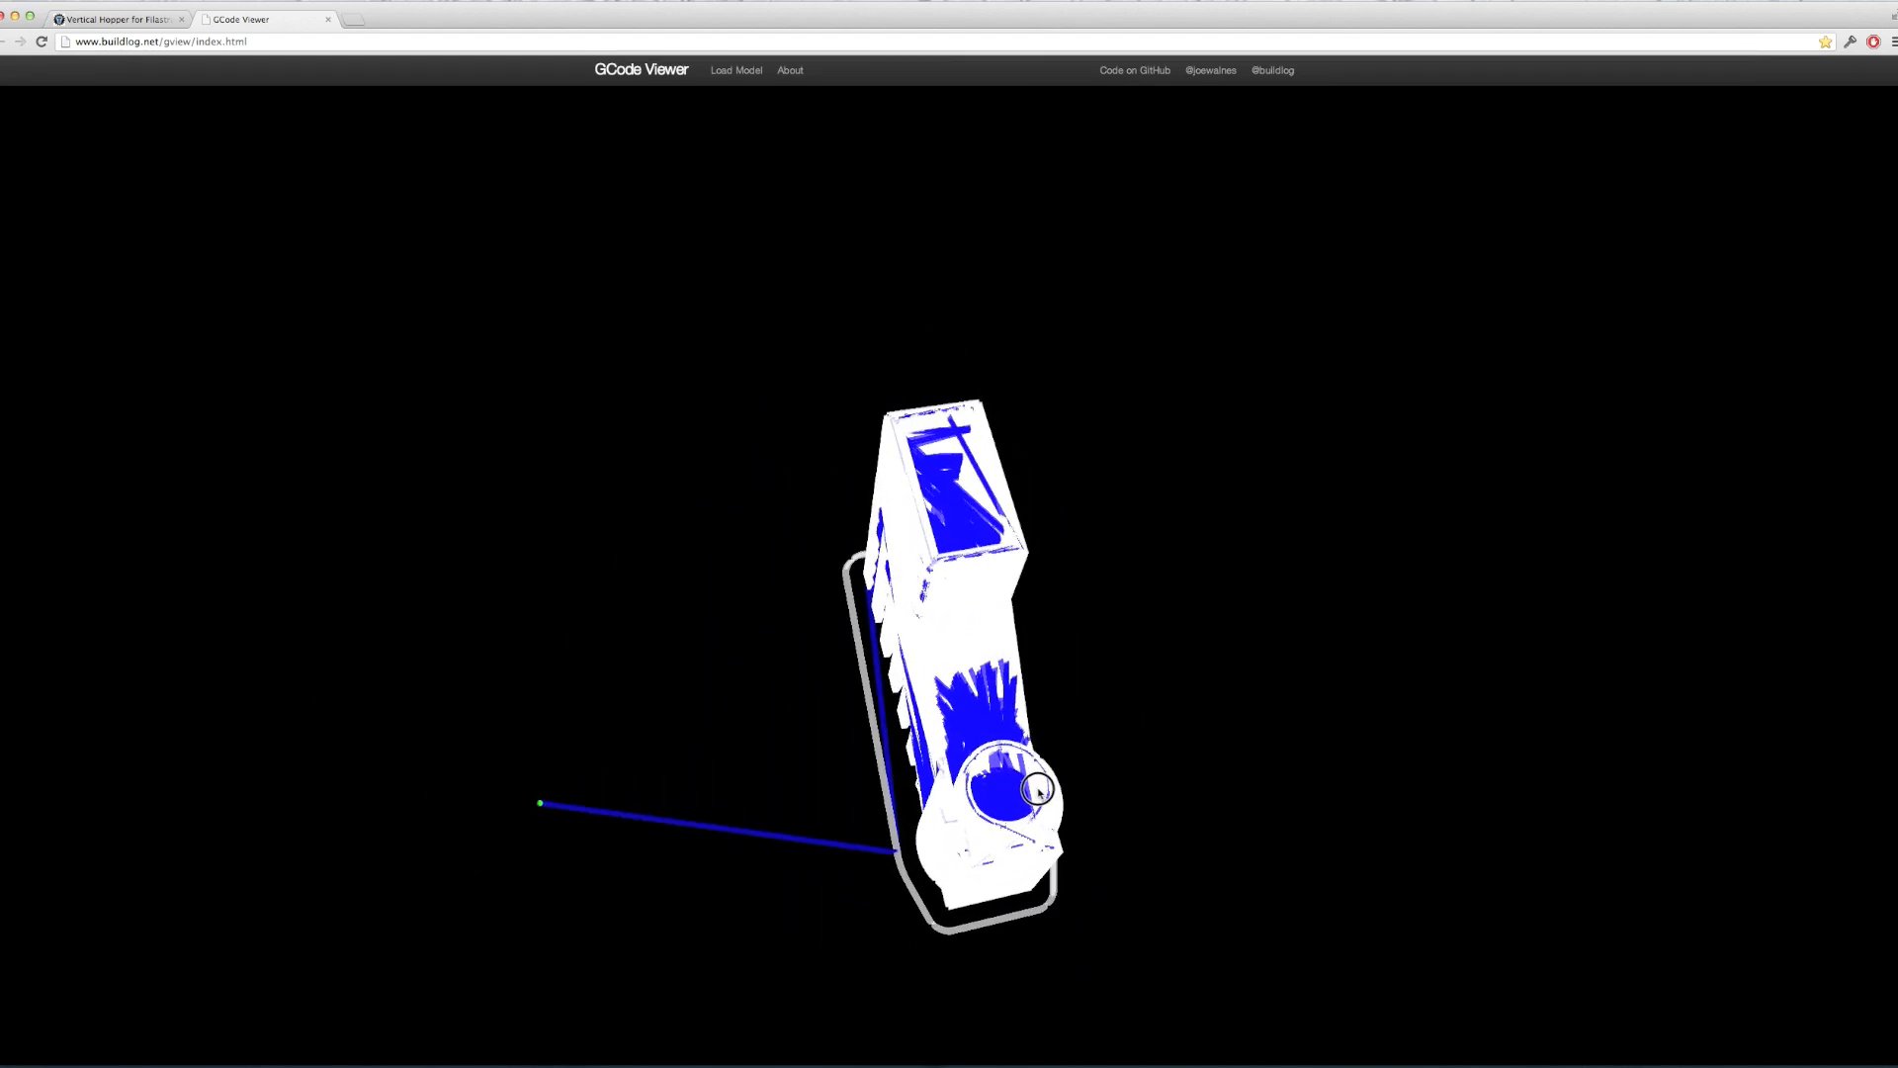
pyautogui.moveTo(1034, 789); pyautogui.dragTo(963, 588)
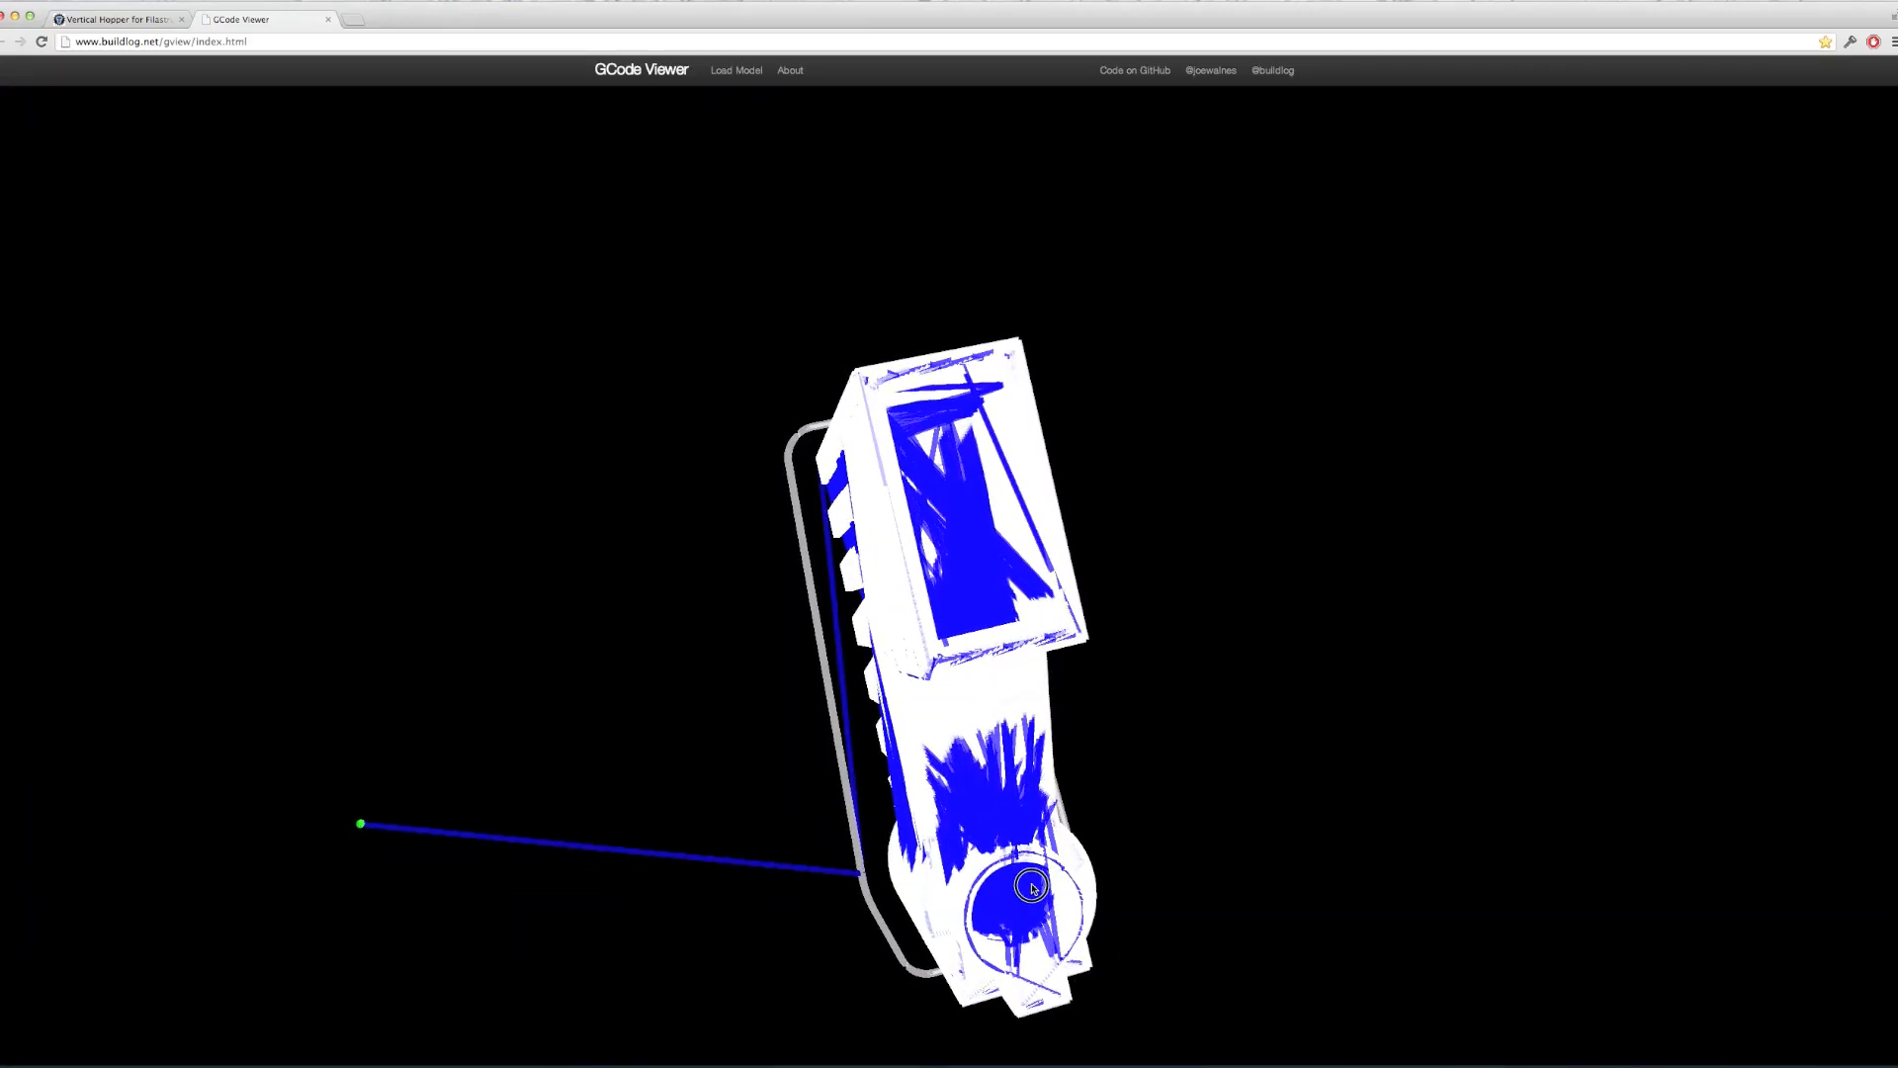
pyautogui.moveTo(1026, 886); pyautogui.dragTo(868, 725)
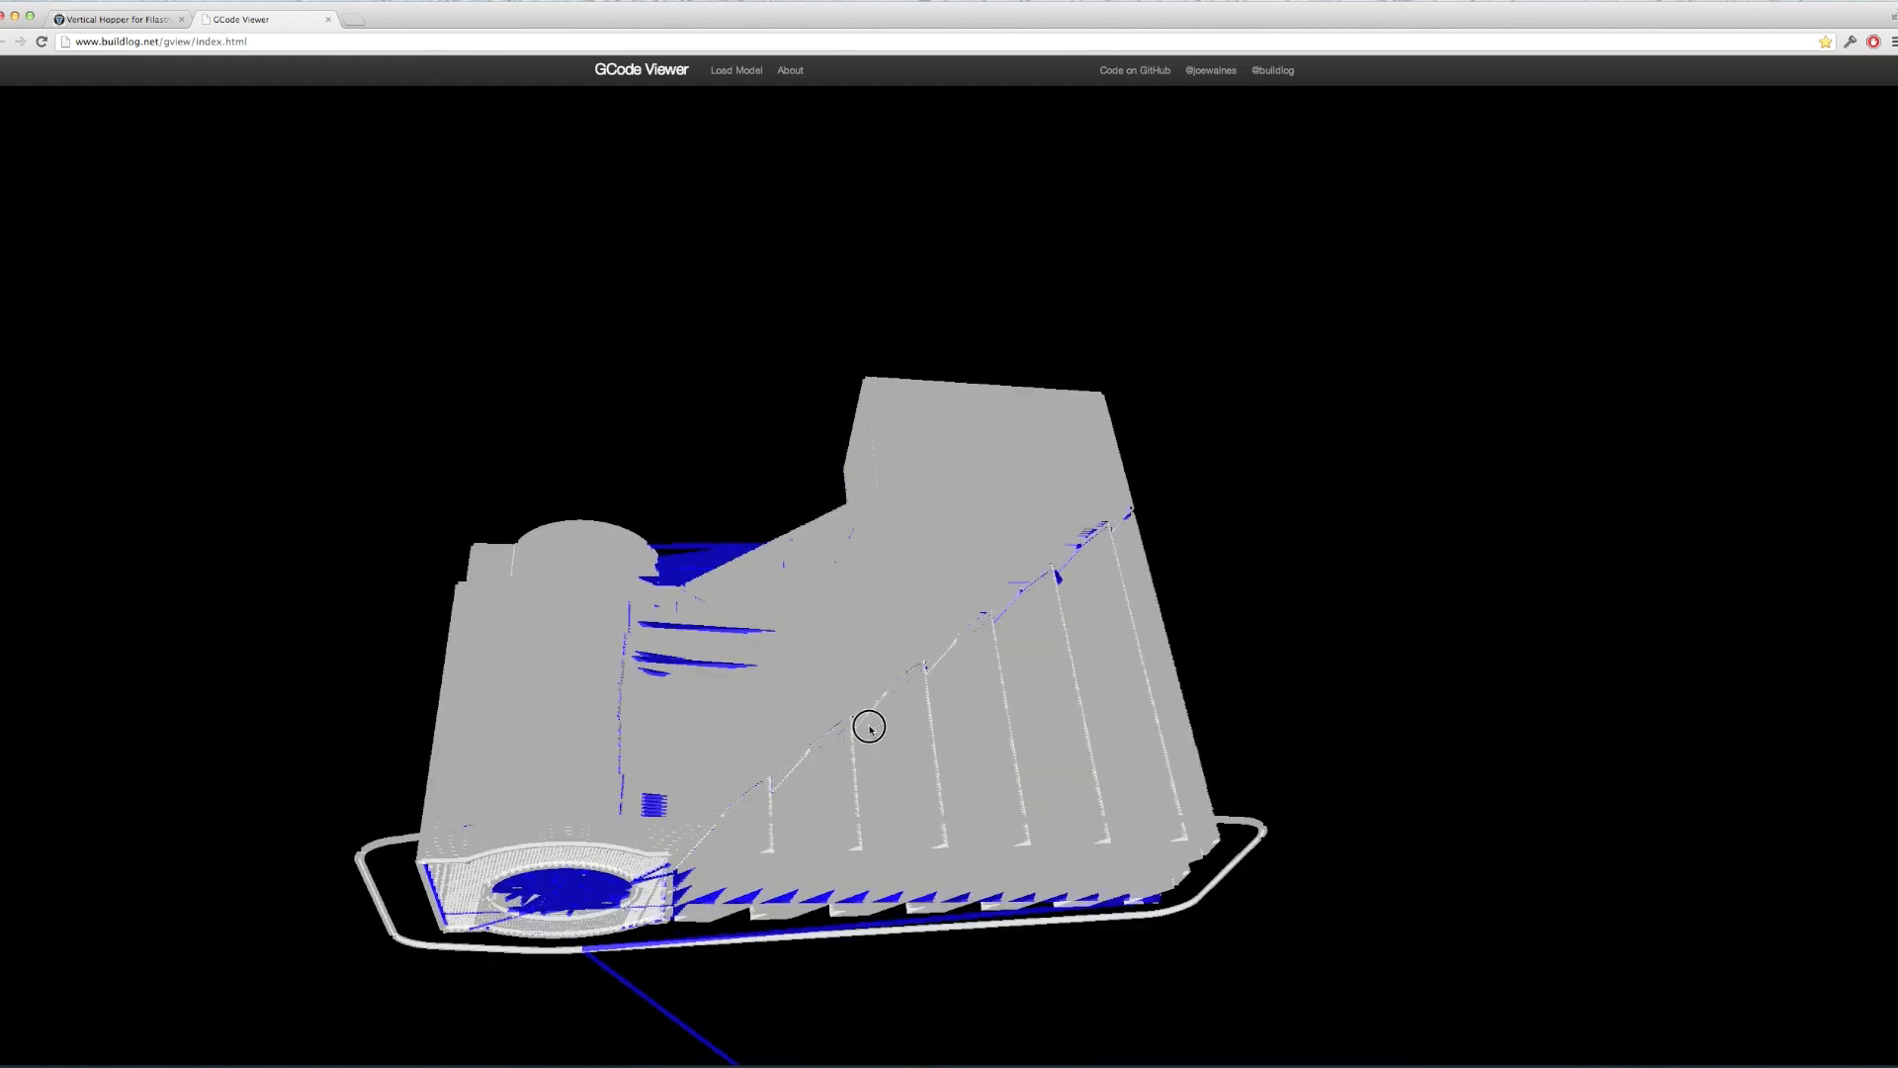